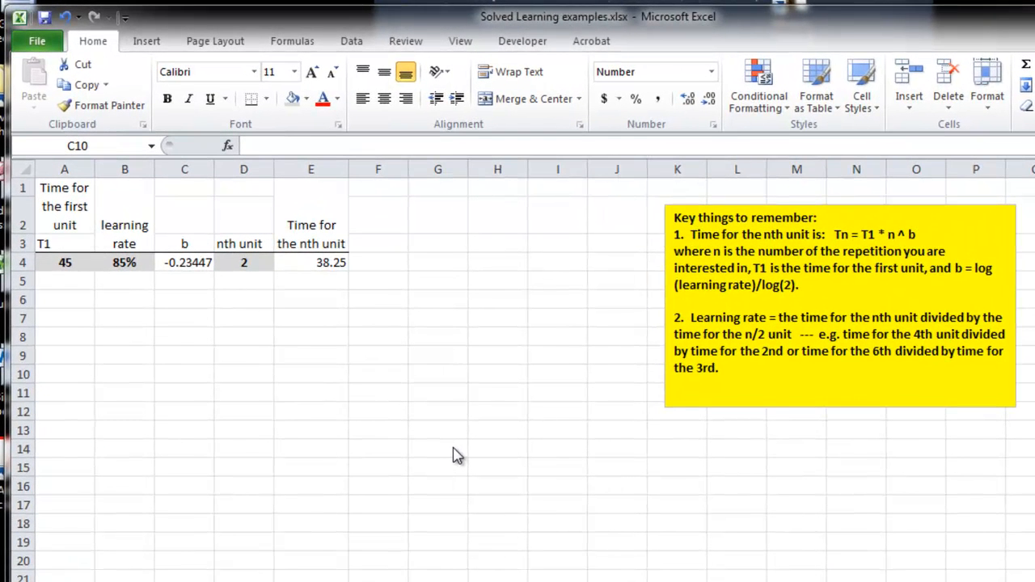
{"action": "mouse_move", "coordinate": [129, 288]}
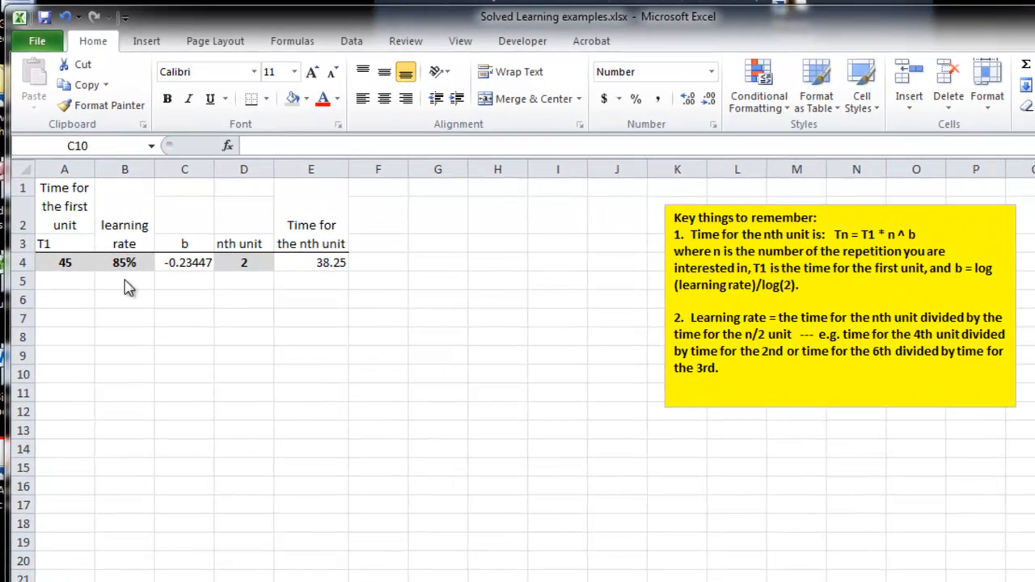
{"action": "mouse_move", "coordinate": [323, 271]}
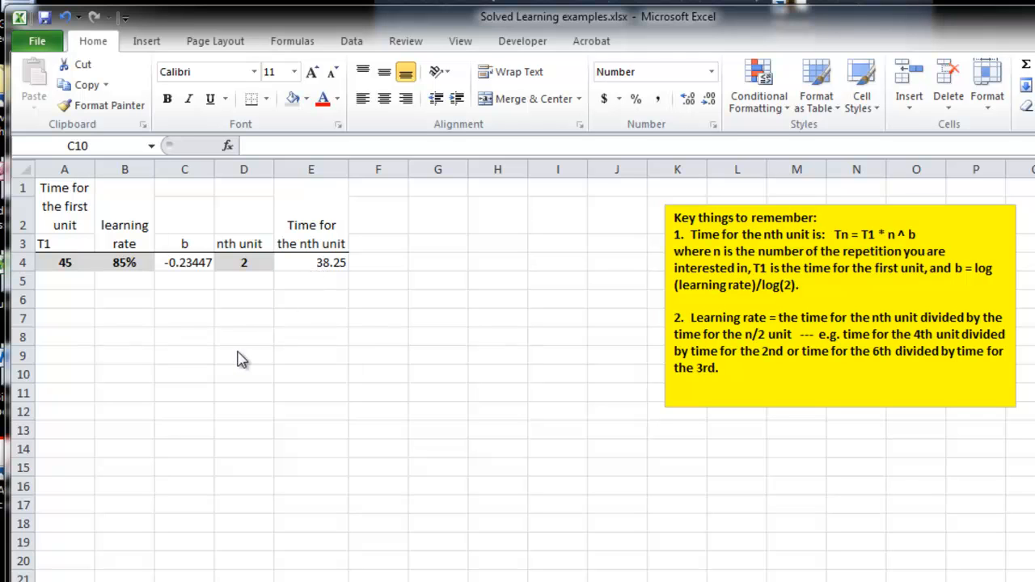
{"action": "mouse_move", "coordinate": [227, 374]}
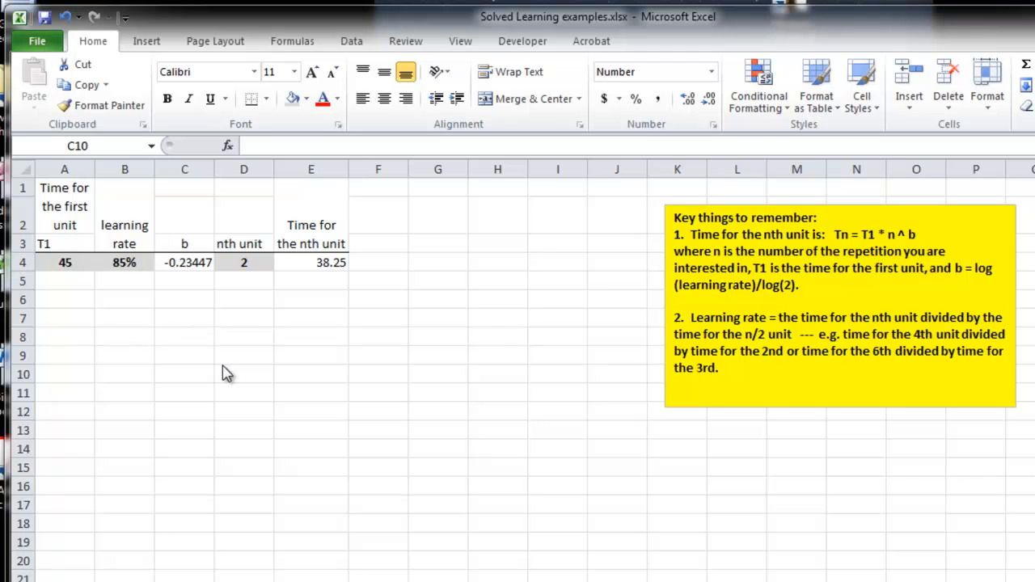
{"action": "mouse_move", "coordinate": [301, 362]}
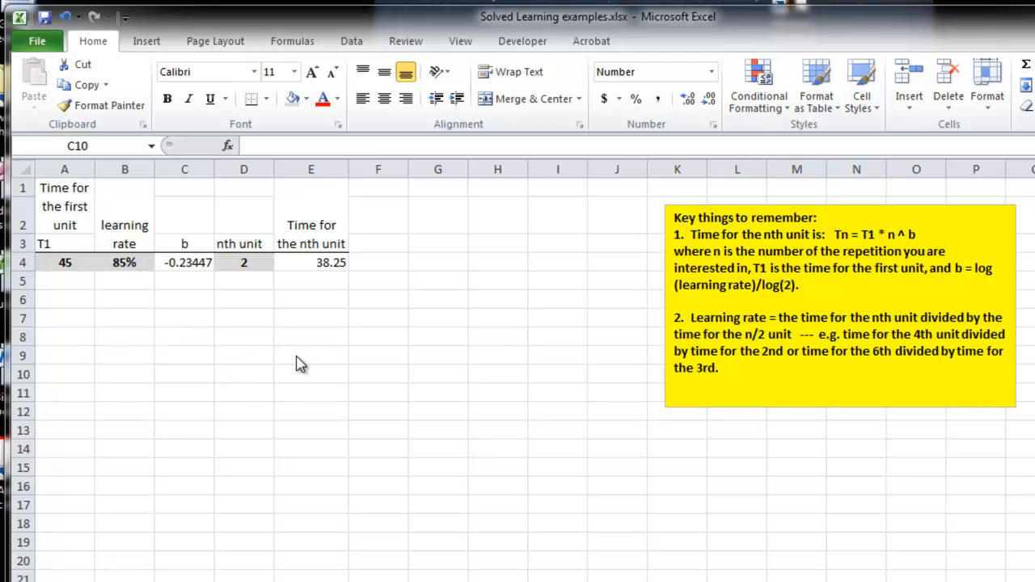
{"action": "mouse_move", "coordinate": [291, 359]}
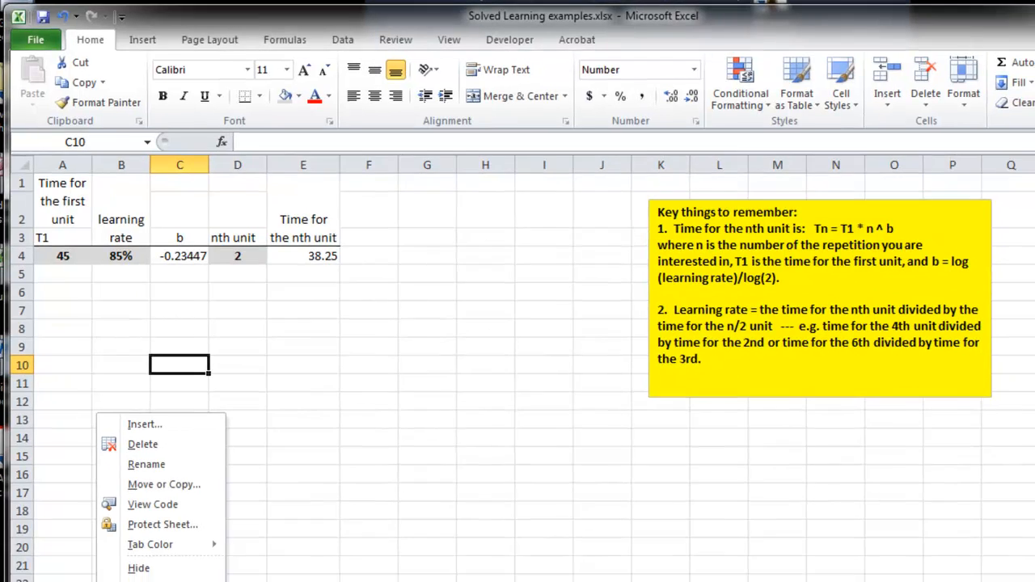
Step: Copy the learning-curve worksheet via Move or Copy with Create a copy ticked, as sheet 'E5 and 6'
{"action": "left_click", "coordinate": [163, 485]}
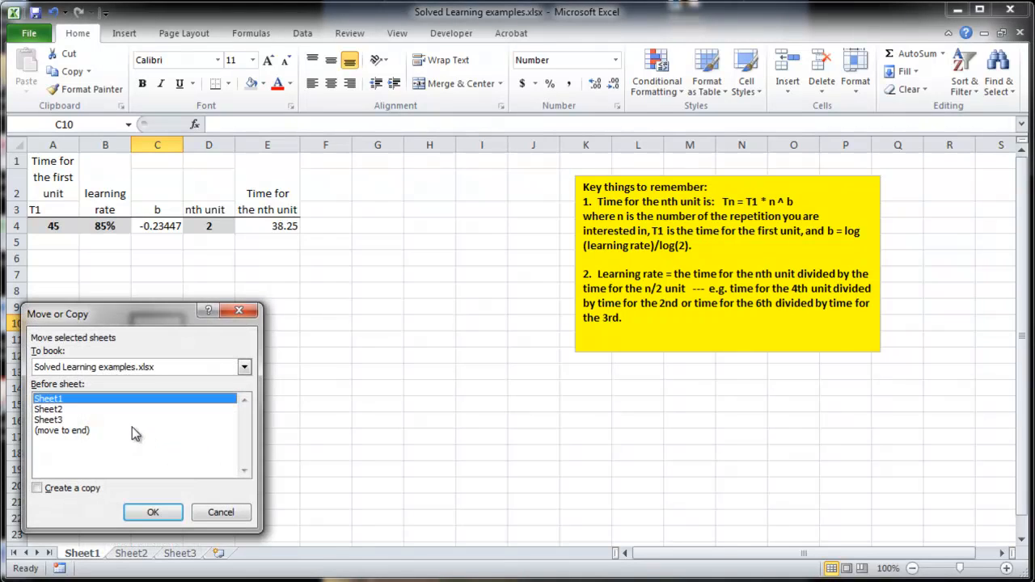
{"action": "left_click", "coordinate": [35, 489]}
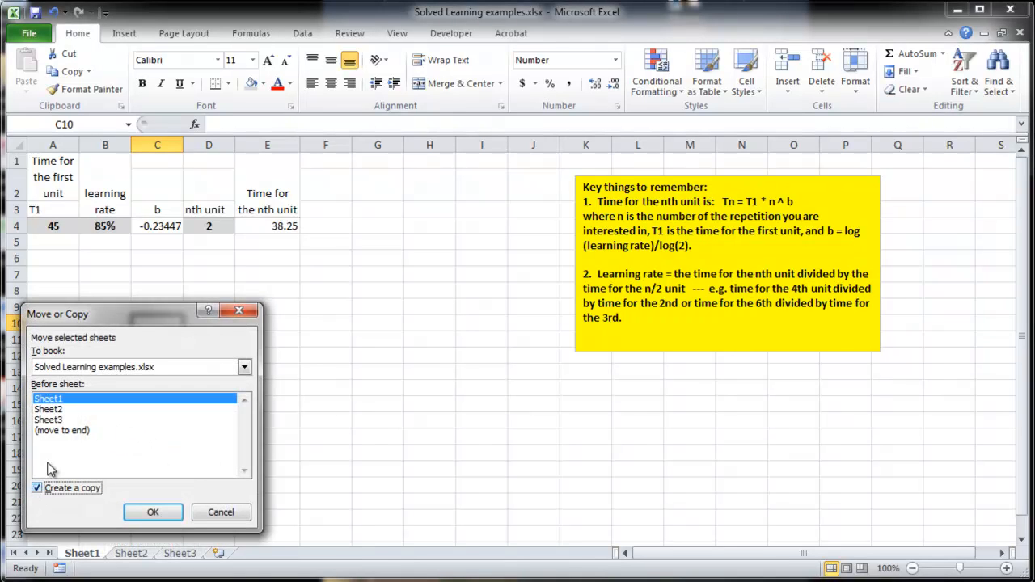
{"action": "left_click", "coordinate": [152, 511]}
{"action": "type", "text": "E6 and 6"}
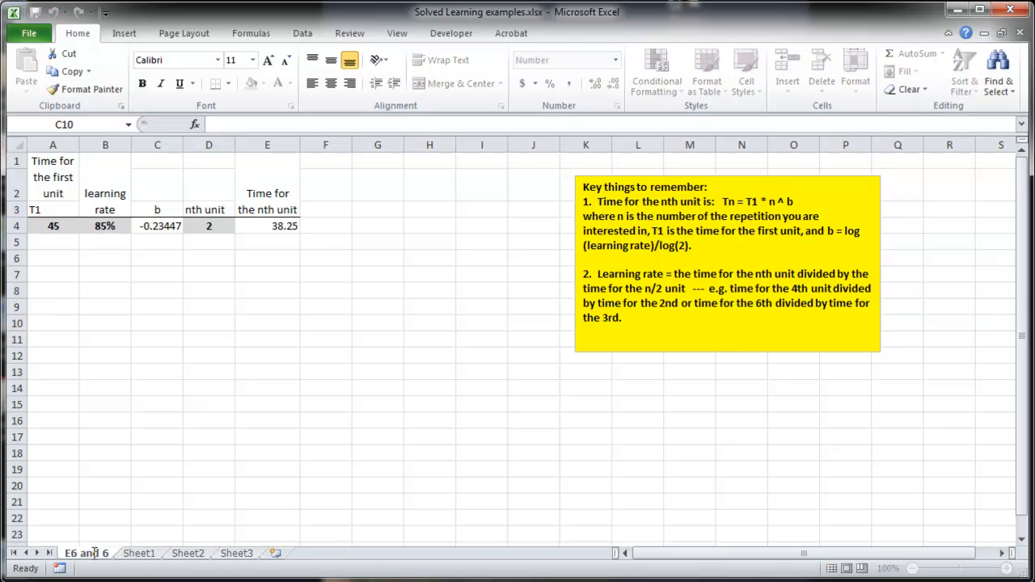
{"action": "left_click", "coordinate": [157, 323]}
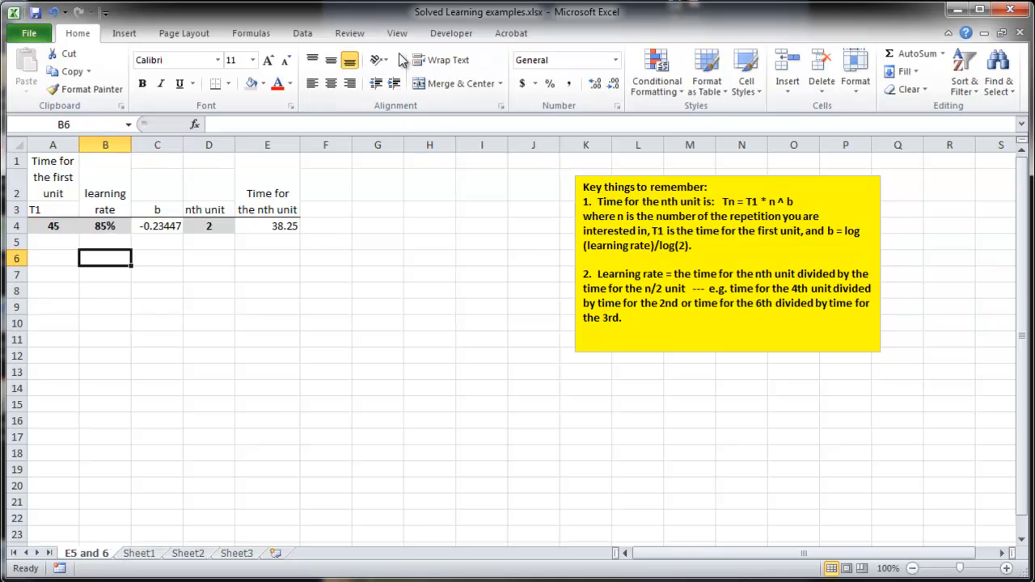
{"action": "left_click", "coordinate": [397, 33]}
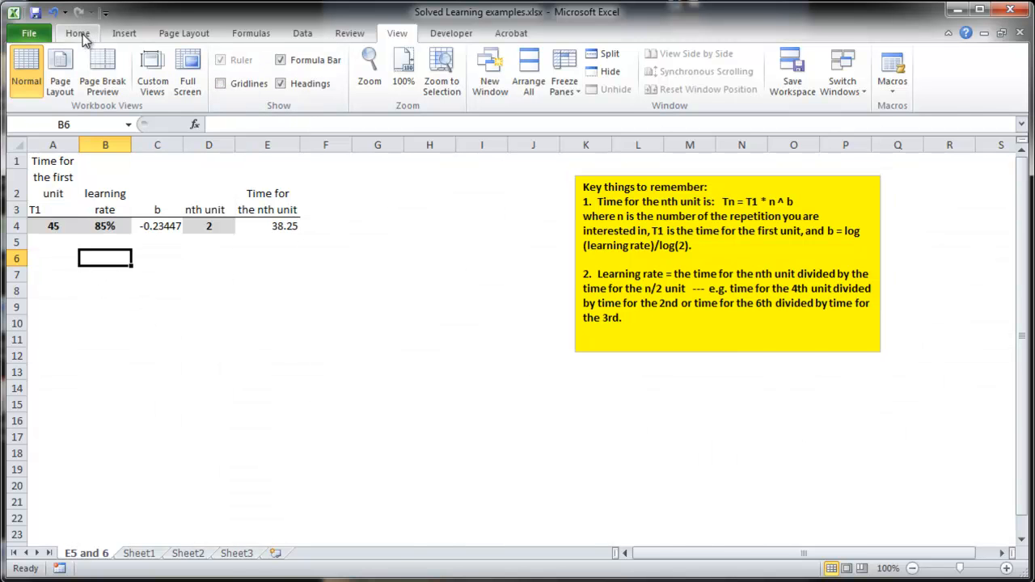
Step: Enter first-unit time 30 in A4 and learning rate 80% in B4, then inspect C4's LOG formula
{"action": "left_click", "coordinate": [78, 32]}
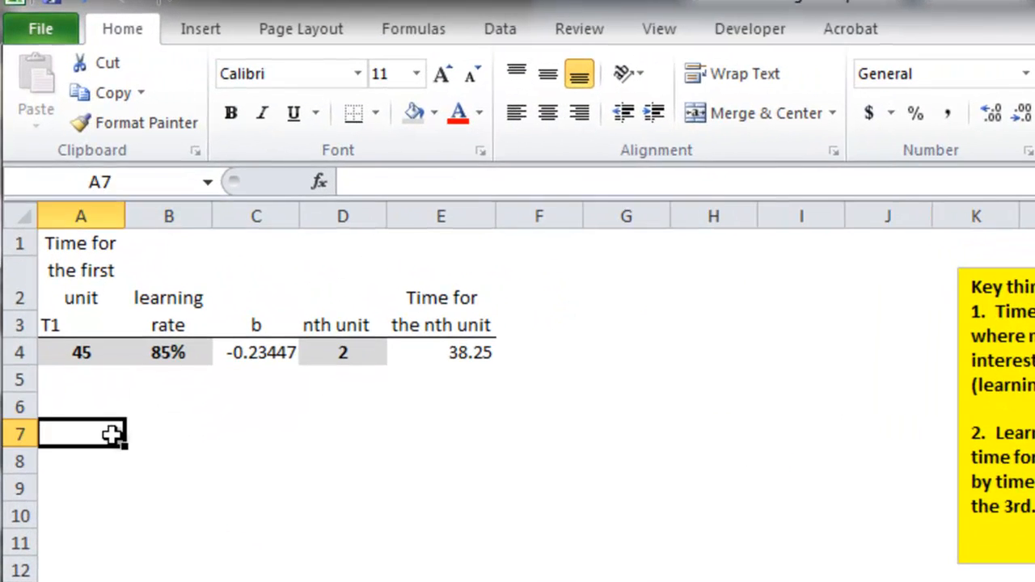
{"action": "mouse_move", "coordinate": [170, 466]}
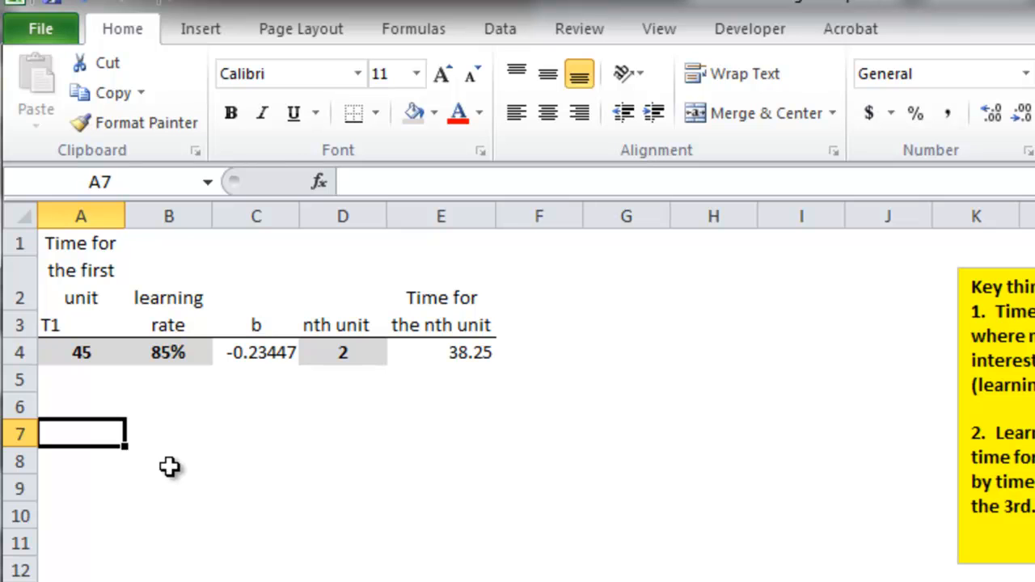
{"action": "type", "text": "30"}
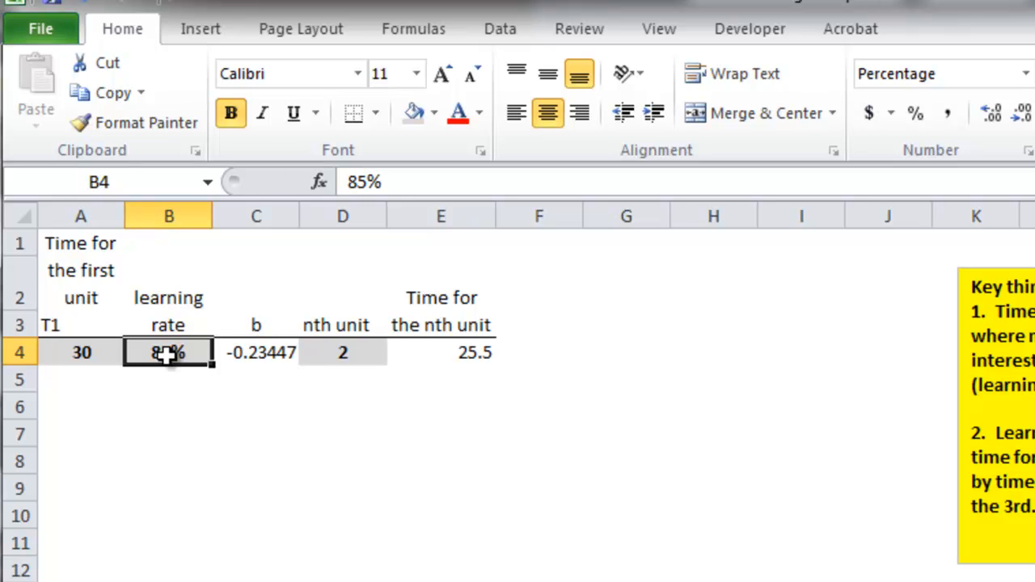
{"action": "type", "text": "80%"}
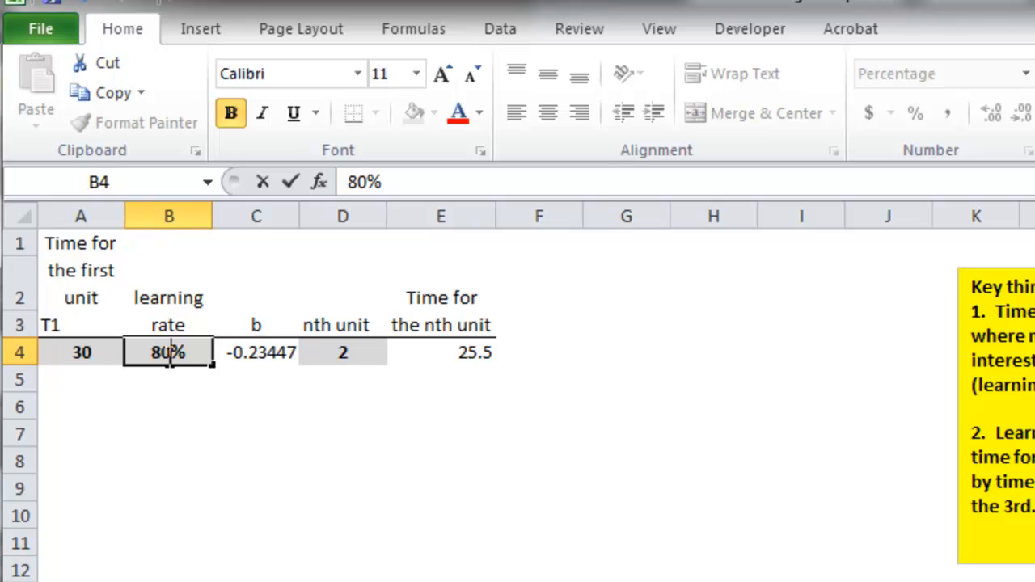
{"action": "left_click", "coordinate": [256, 353]}
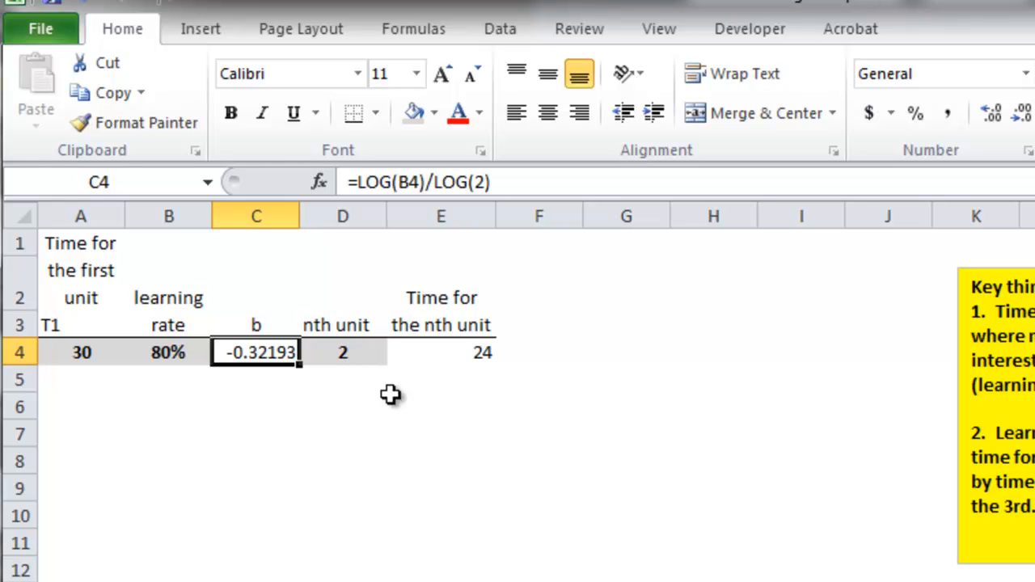
{"action": "mouse_move", "coordinate": [388, 418]}
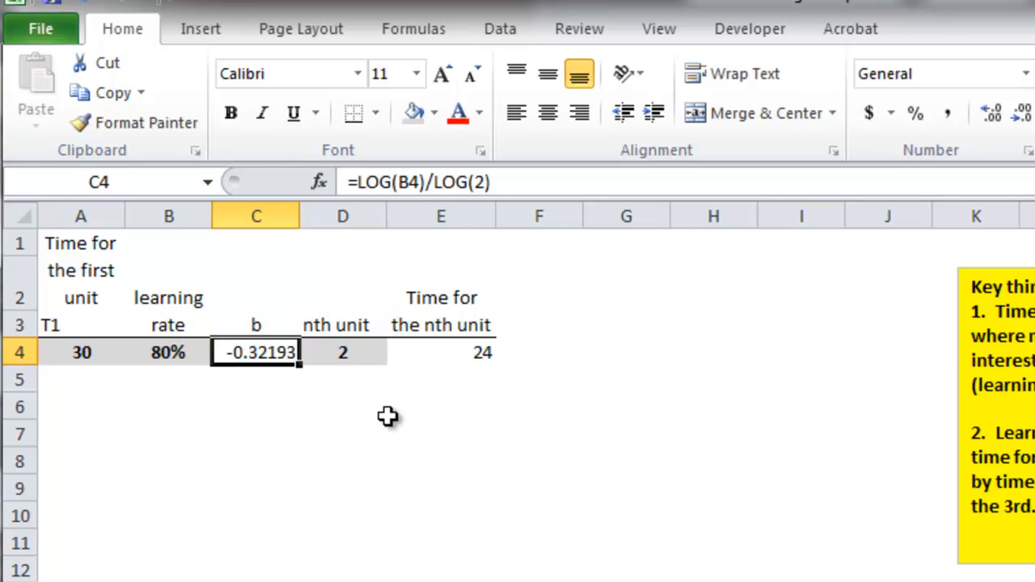
{"action": "mouse_move", "coordinate": [84, 435]}
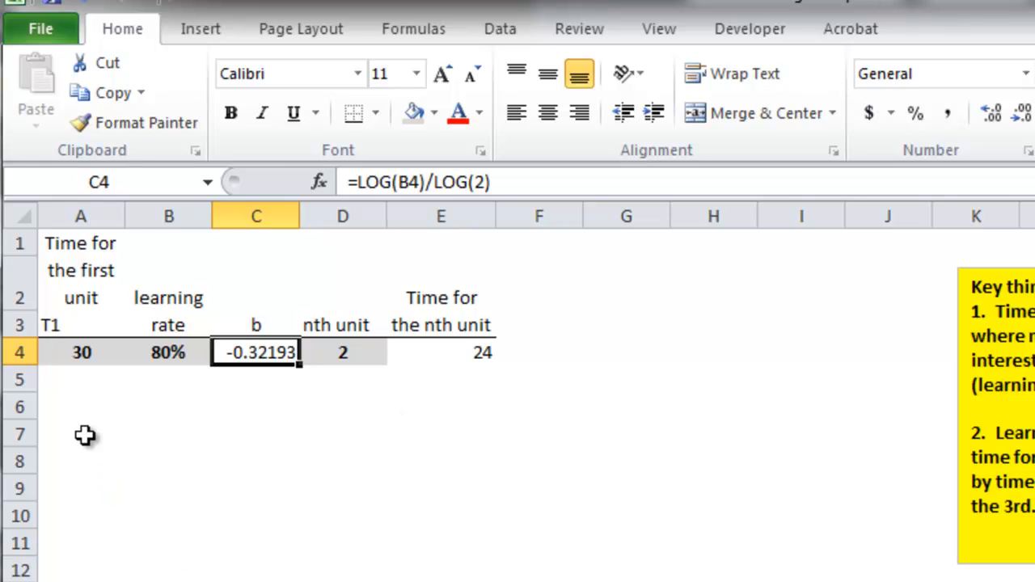
Step: Fill unit numbers 1 to 18 down column A from A7 and set the nth unit in D4 to 3
{"action": "left_click", "coordinate": [81, 433]}
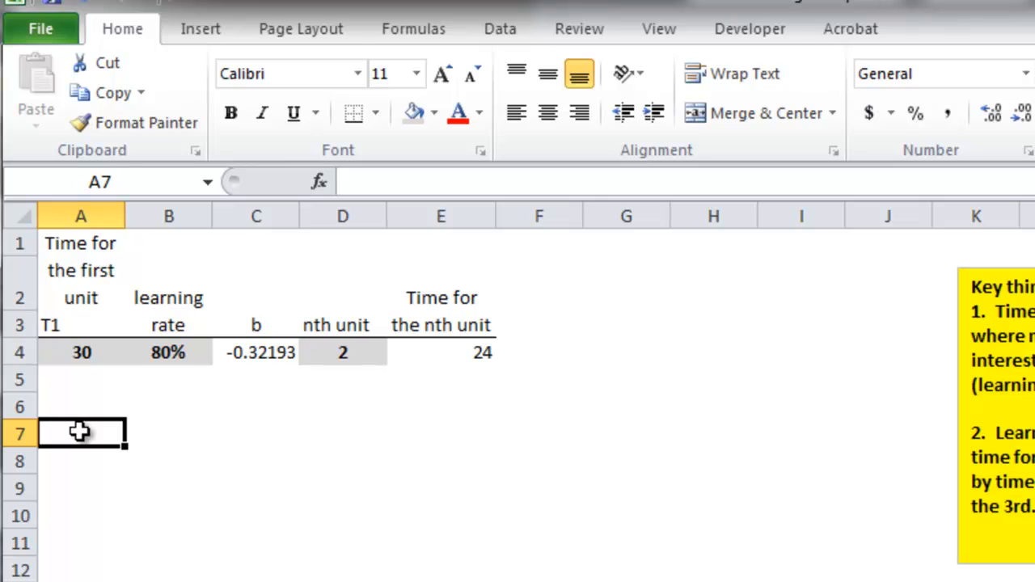
{"action": "type", "text": "2"}
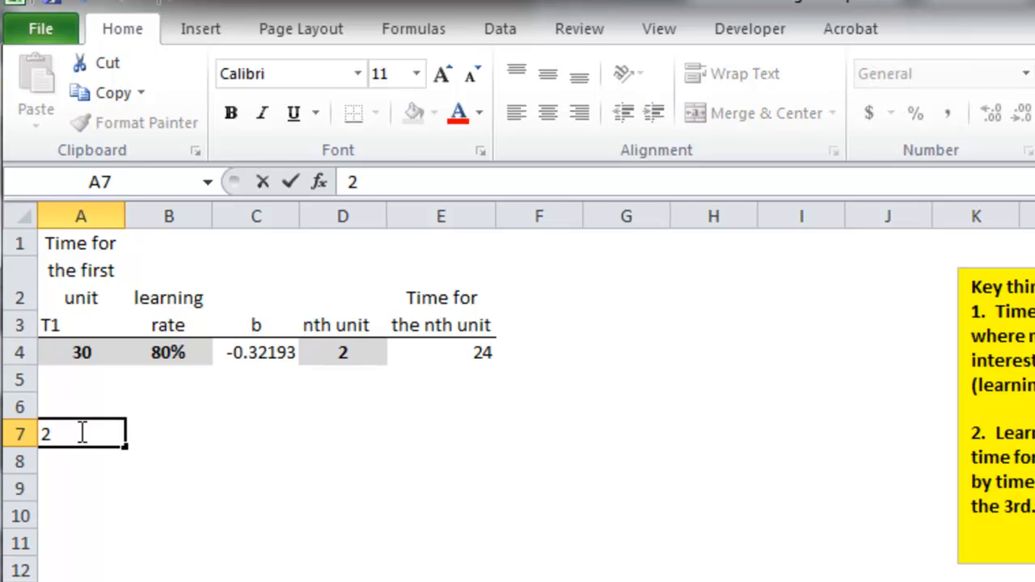
{"action": "type", "text": "1"}
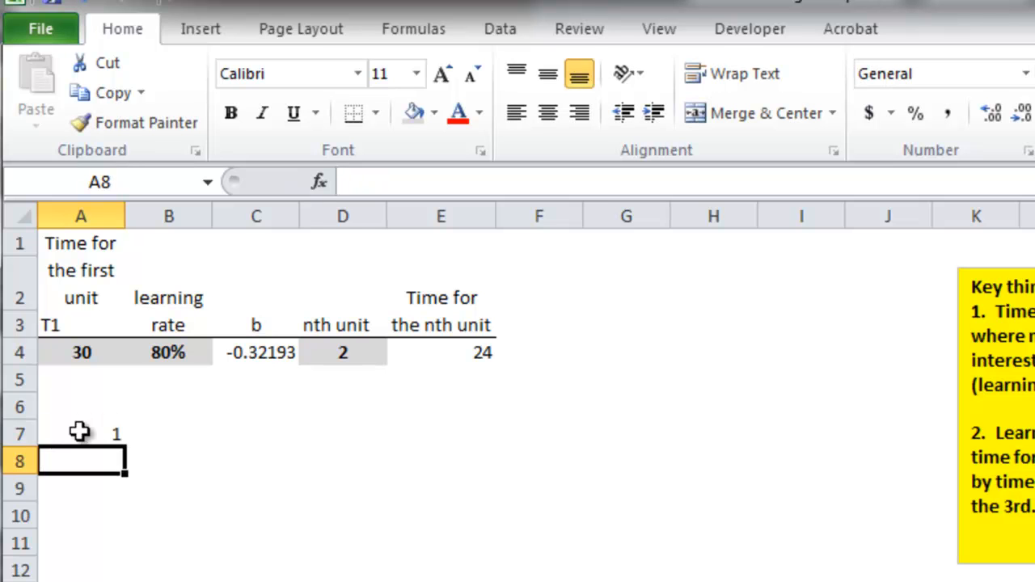
{"action": "type", "text": "2"}
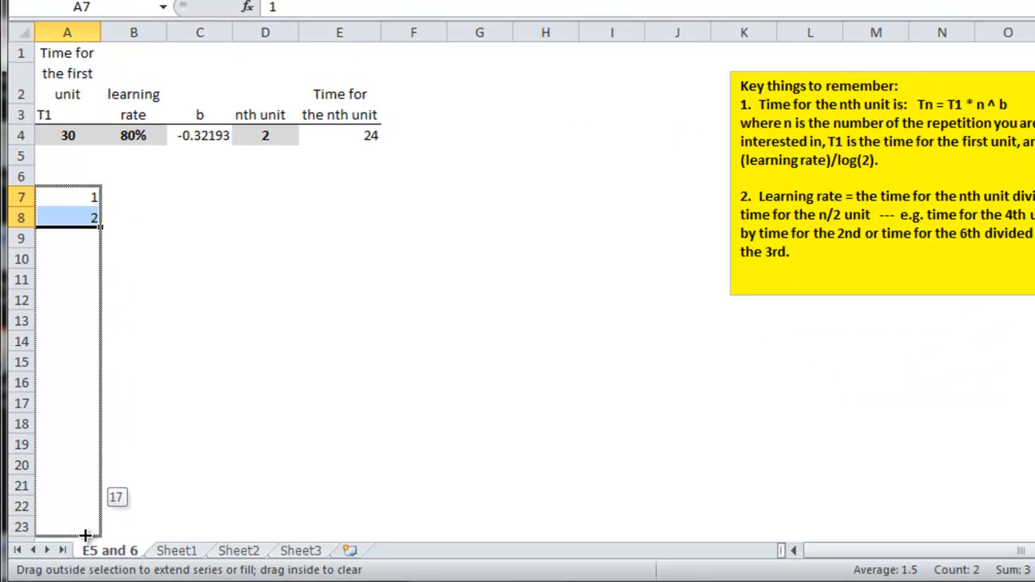
{"action": "scroll", "scroll_direction": "down", "scroll_amount": 3}
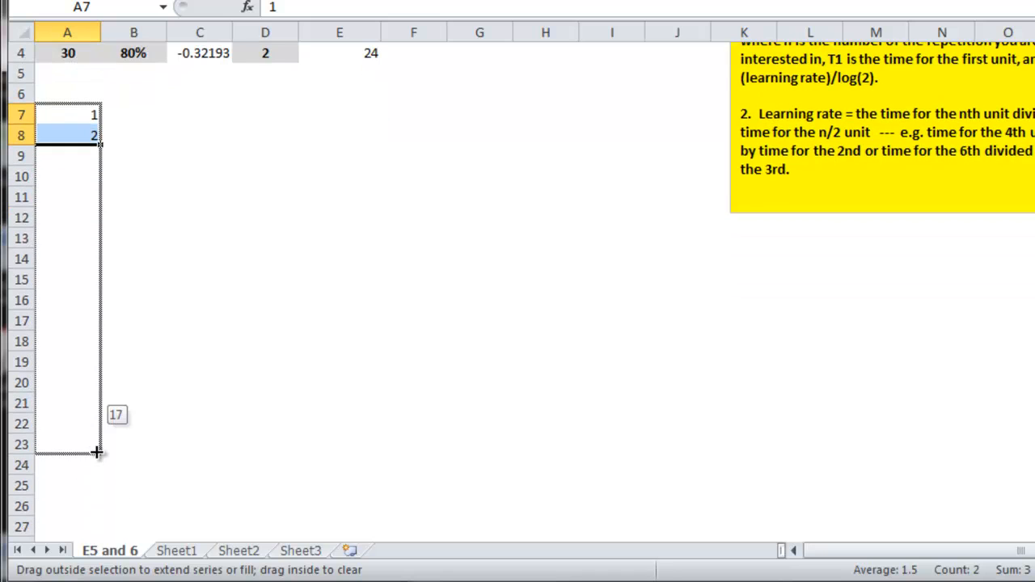
{"action": "left_click_drag", "start_coordinate": [97, 142], "coordinate": [97, 449]}
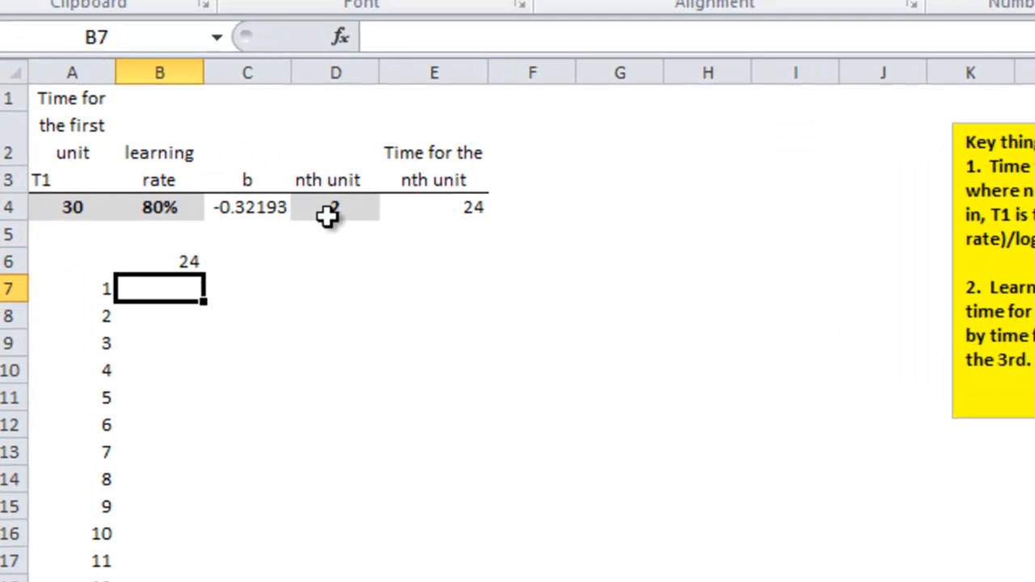
{"action": "type", "text": "3"}
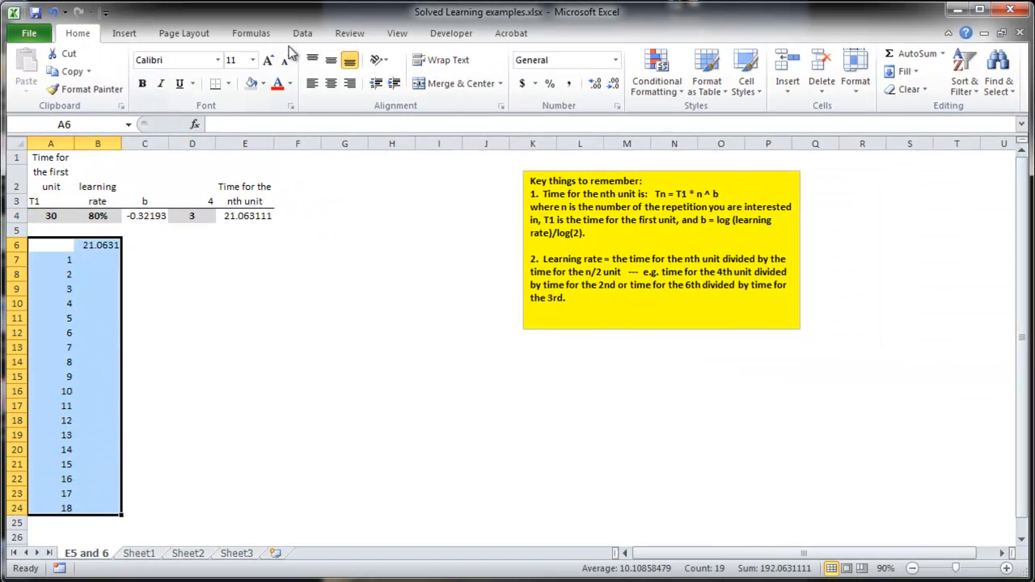
Step: Create a What-If data table of unit times using D4 as the column input cell
{"action": "left_click", "coordinate": [731, 68]}
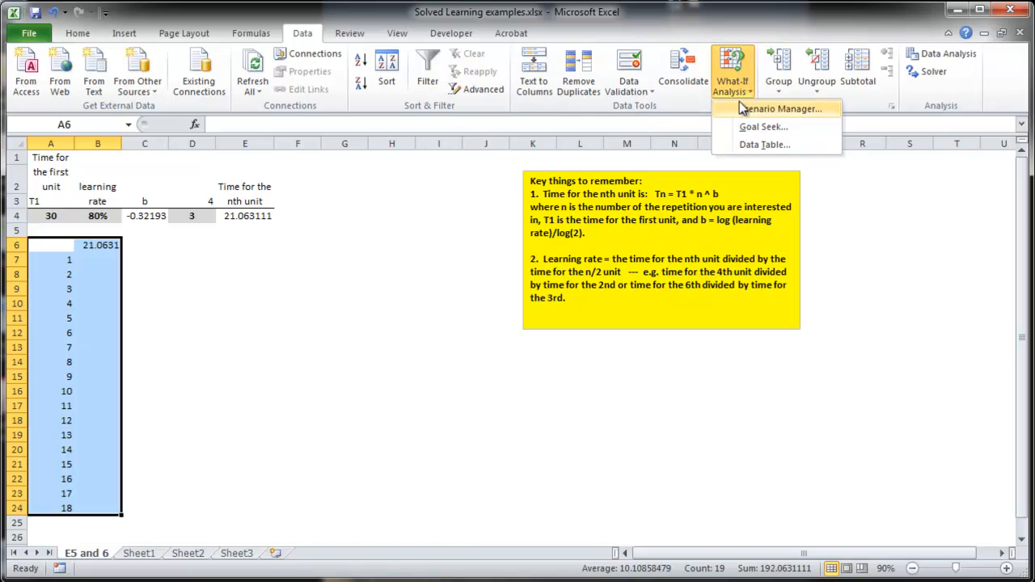
{"action": "left_click", "coordinate": [764, 144]}
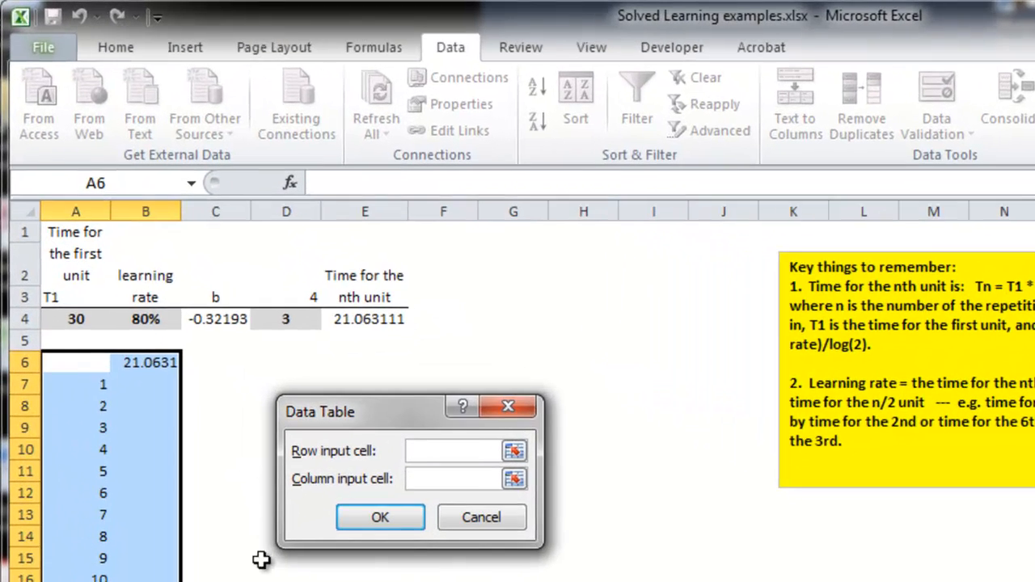
{"action": "left_click", "coordinate": [285, 323]}
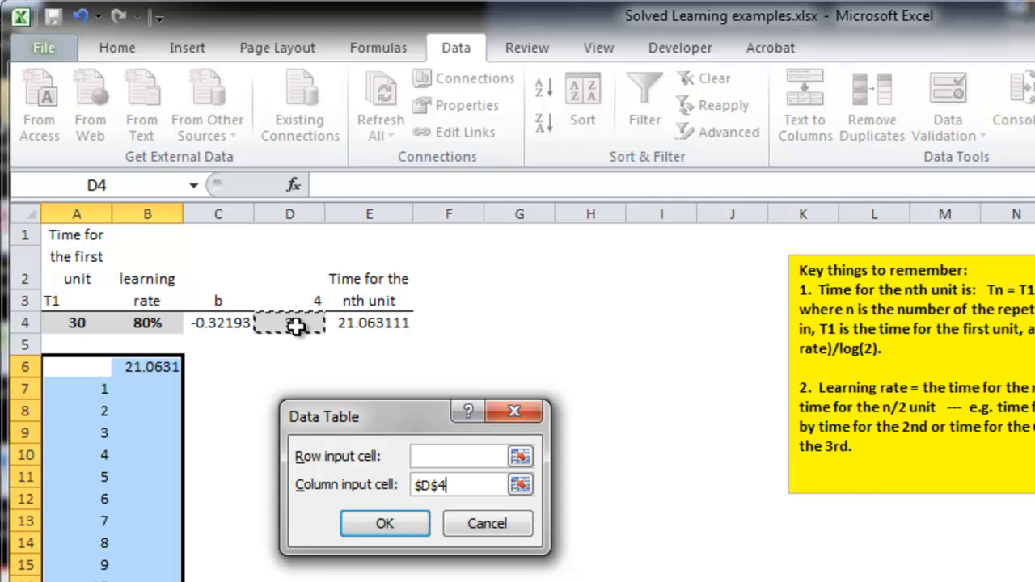
{"action": "left_click", "coordinate": [385, 524]}
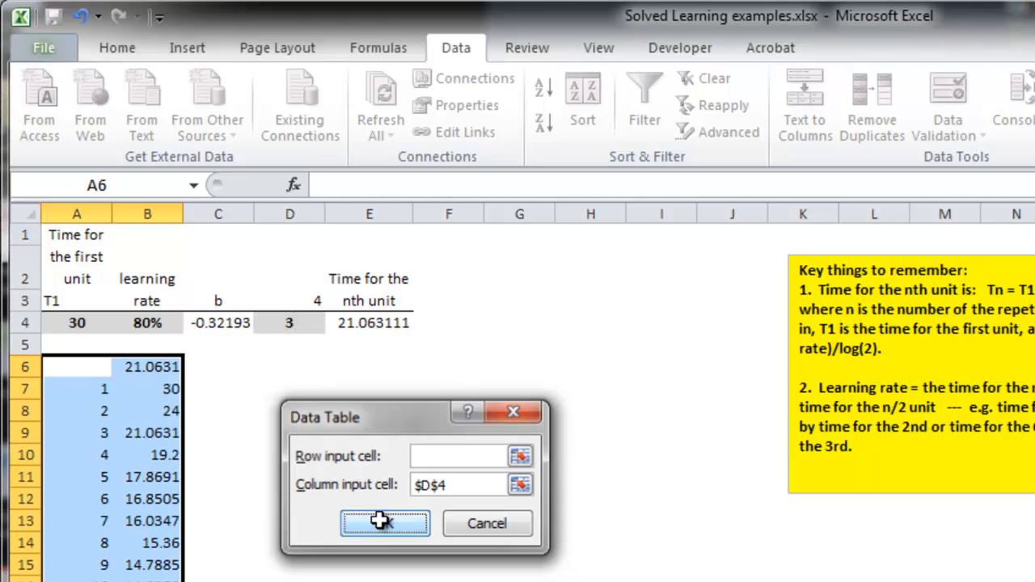
{"action": "left_click", "coordinate": [385, 524]}
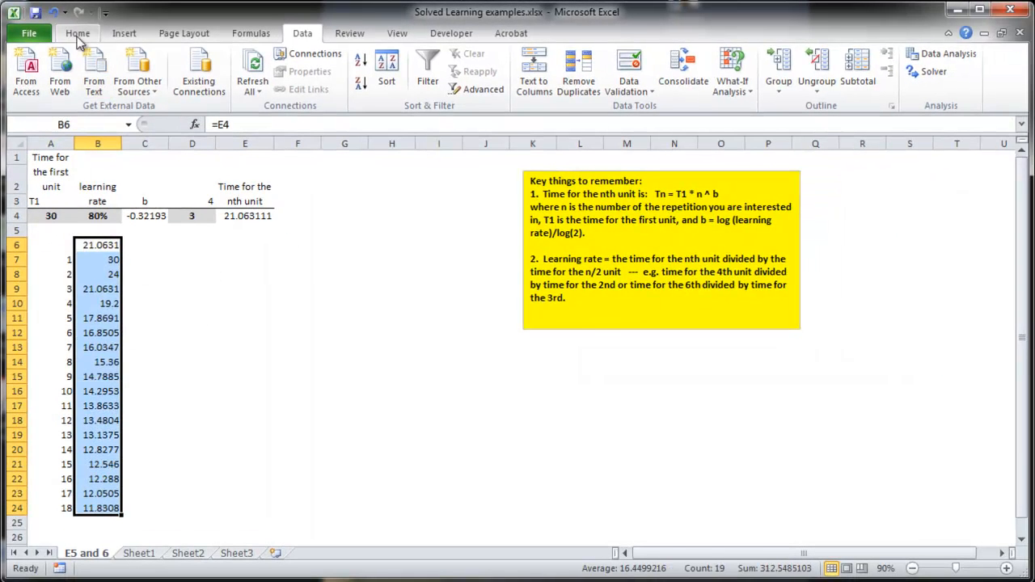
Step: Reduce the unit times in column B to one decimal place
{"action": "left_click", "coordinate": [77, 33]}
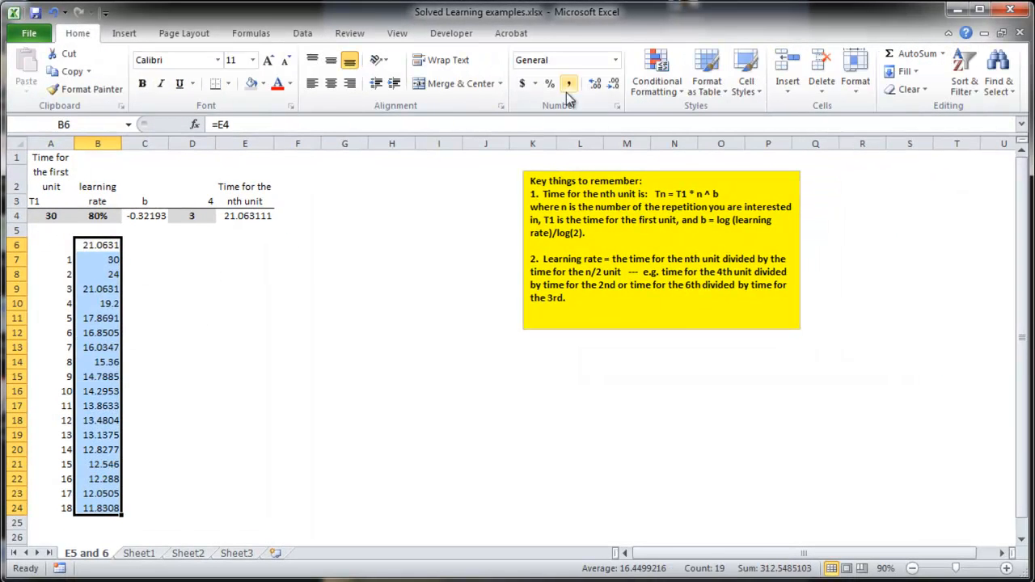
{"action": "left_click", "coordinate": [614, 84]}
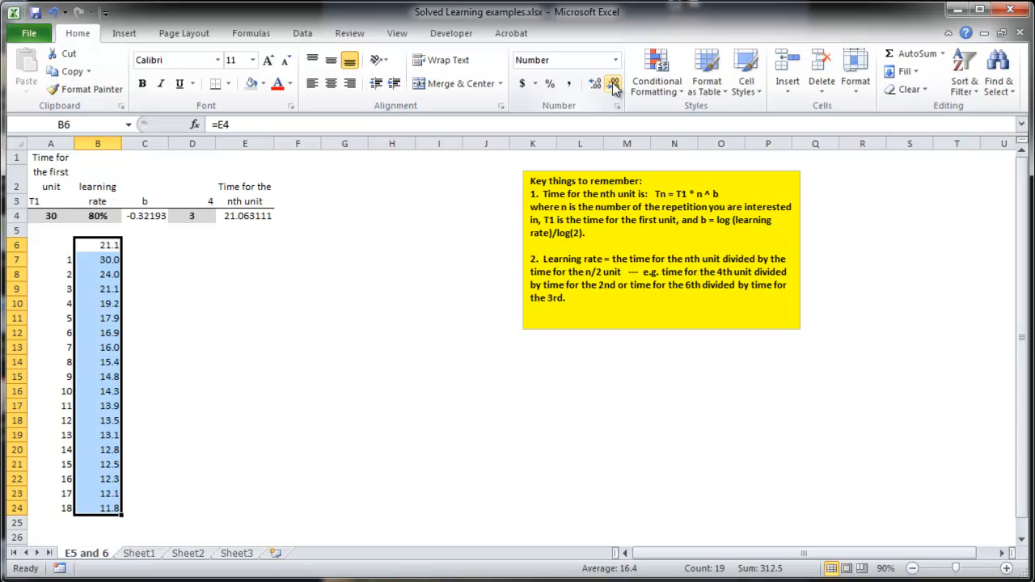
{"action": "mouse_move", "coordinate": [576, 123]}
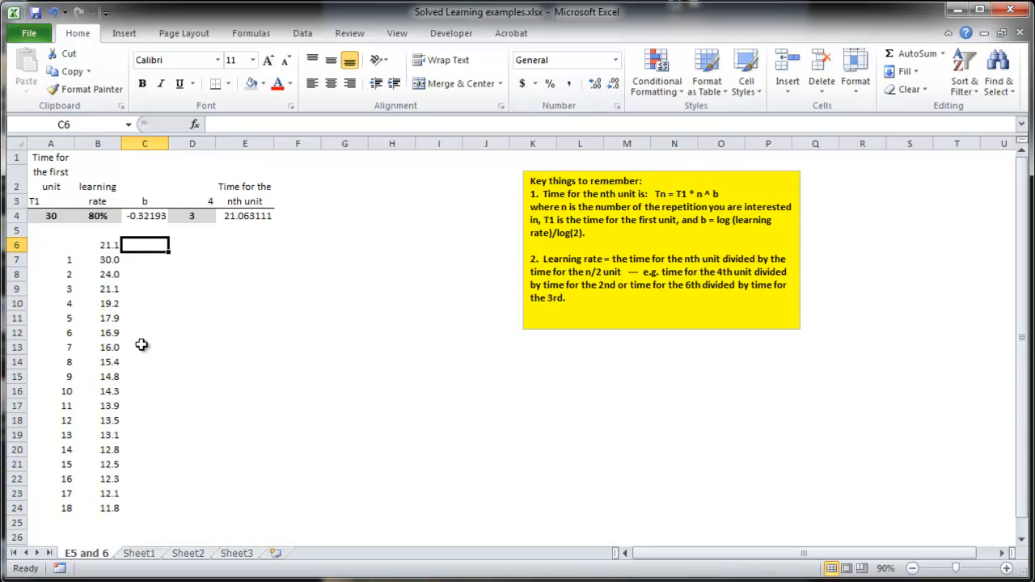
{"action": "mouse_move", "coordinate": [112, 304]}
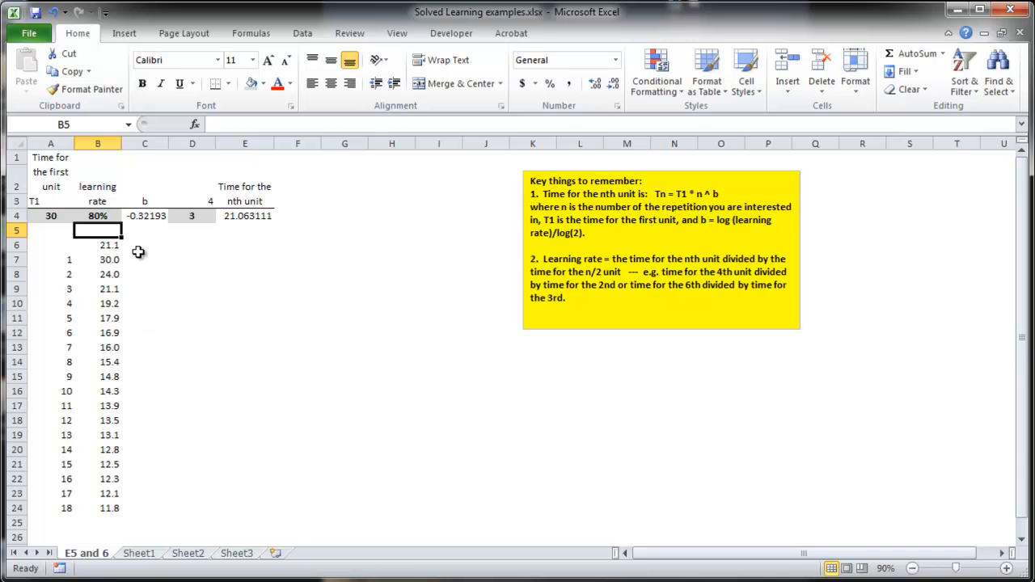
{"action": "mouse_move", "coordinate": [170, 330]}
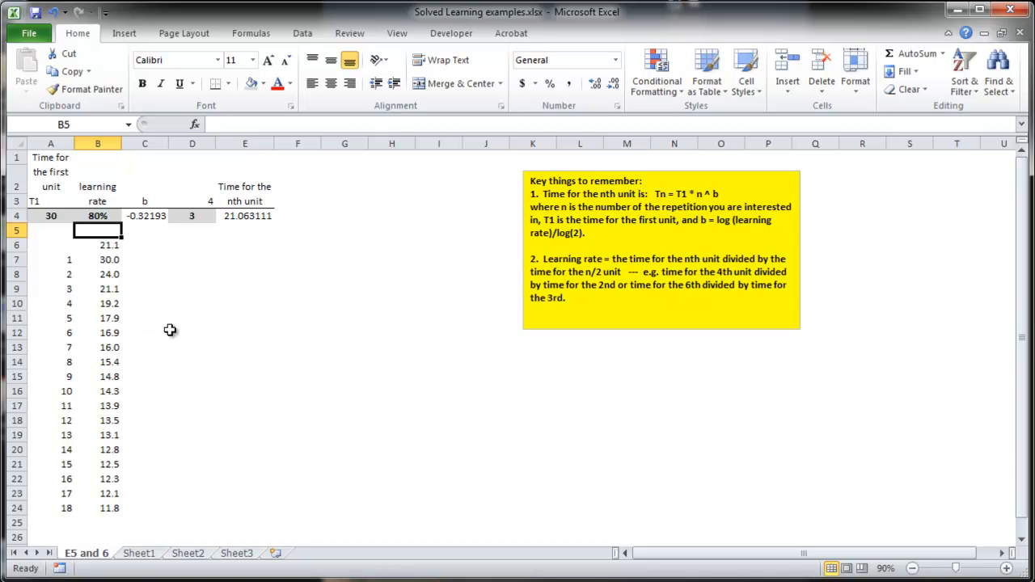
{"action": "mouse_move", "coordinate": [128, 317]}
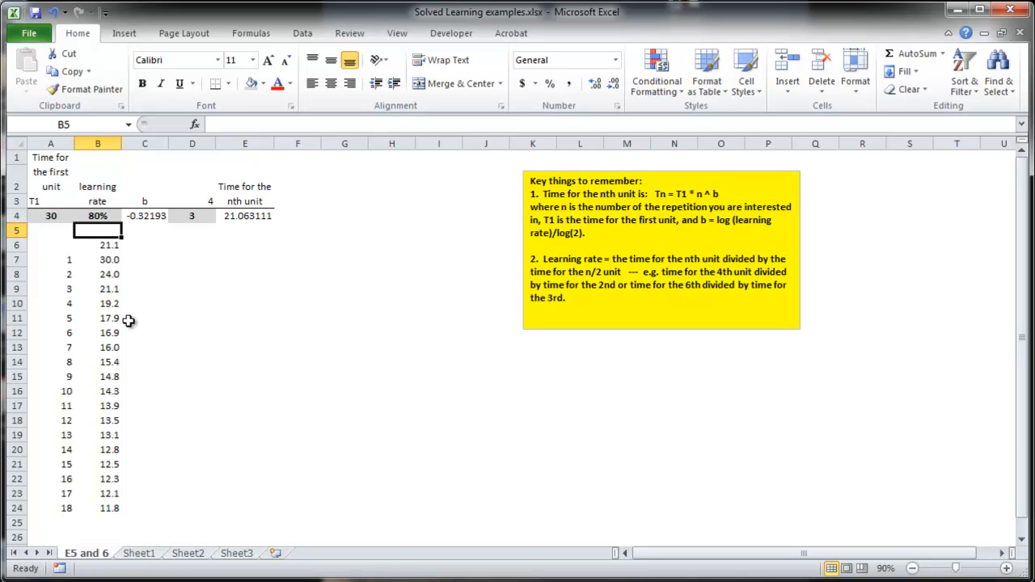
{"action": "mouse_move", "coordinate": [123, 275]}
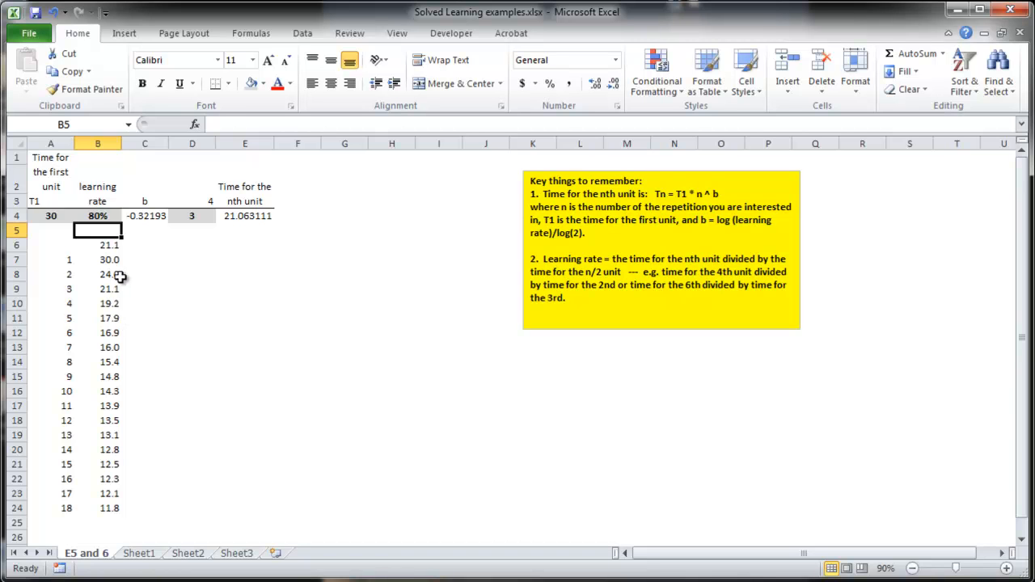
{"action": "mouse_move", "coordinate": [129, 512]}
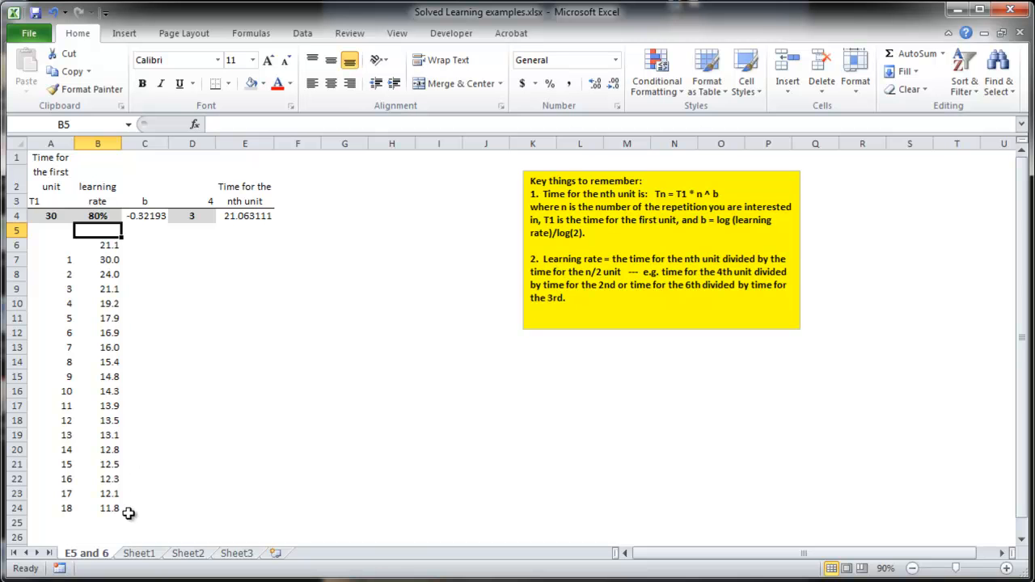
{"action": "mouse_move", "coordinate": [147, 275]}
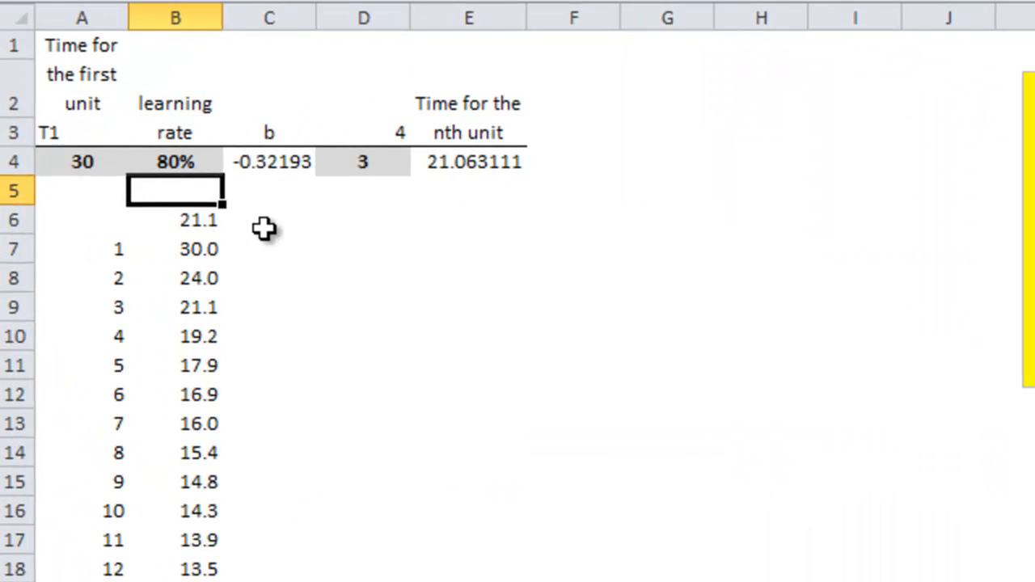
Step: Add a wrapped 'cumulative time' heading in C6 with =B7 in C7 and =C7+B8 in C8
{"action": "type", "text": "cumulative time"}
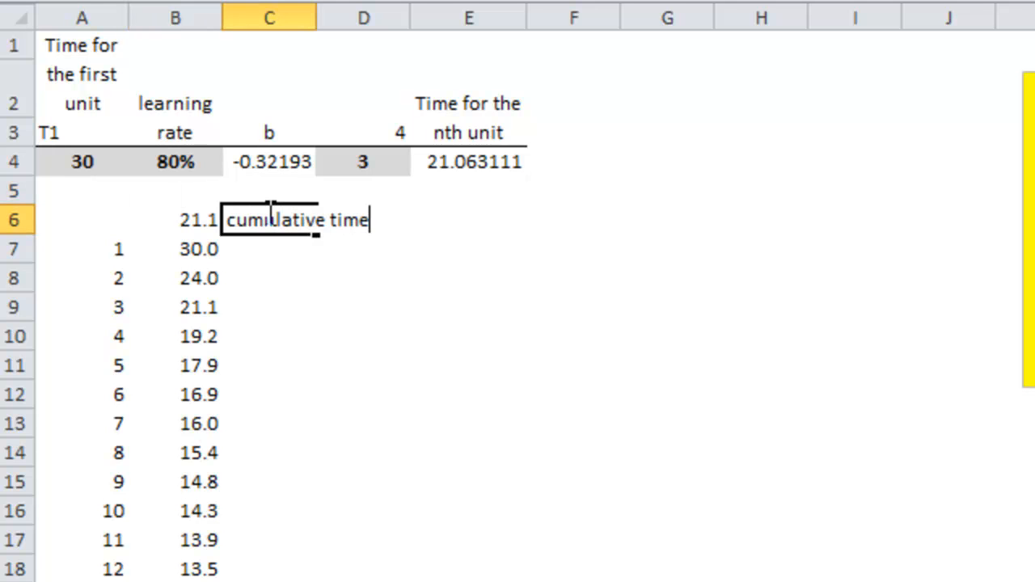
{"action": "left_click", "coordinate": [269, 250]}
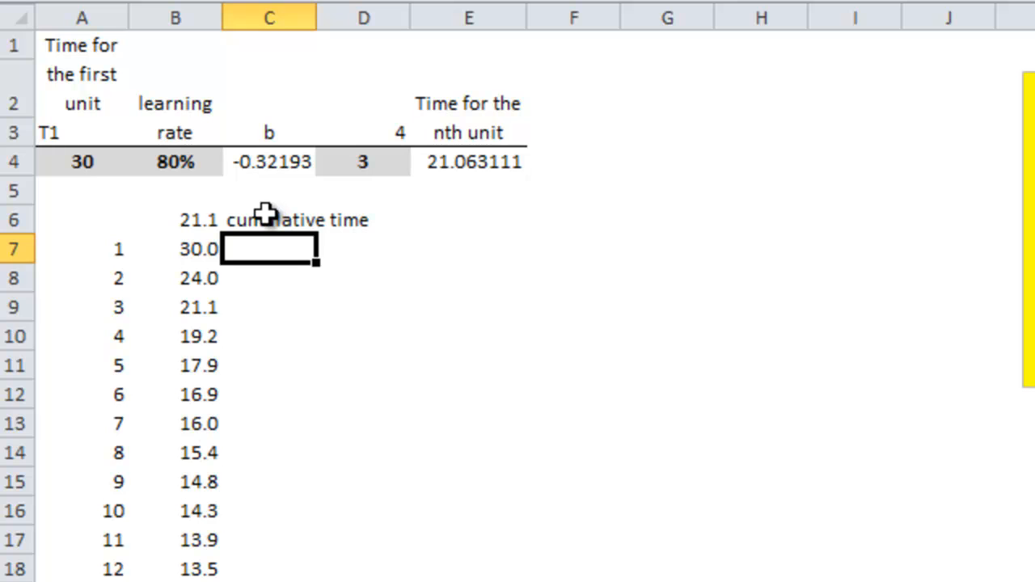
{"action": "left_click", "coordinate": [268, 190]}
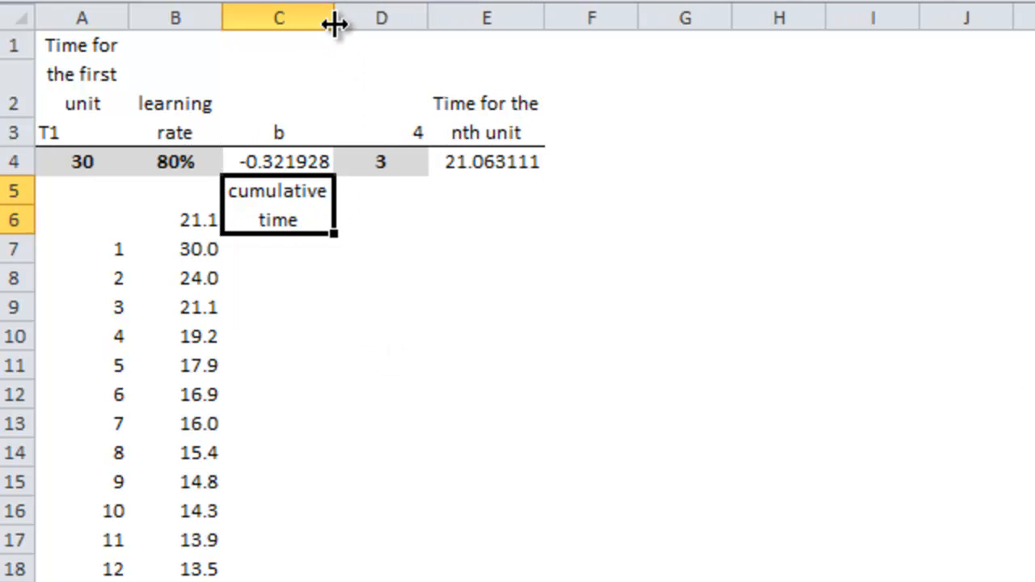
{"action": "left_click", "coordinate": [278, 249]}
{"action": "type", "text": "=C7+"}
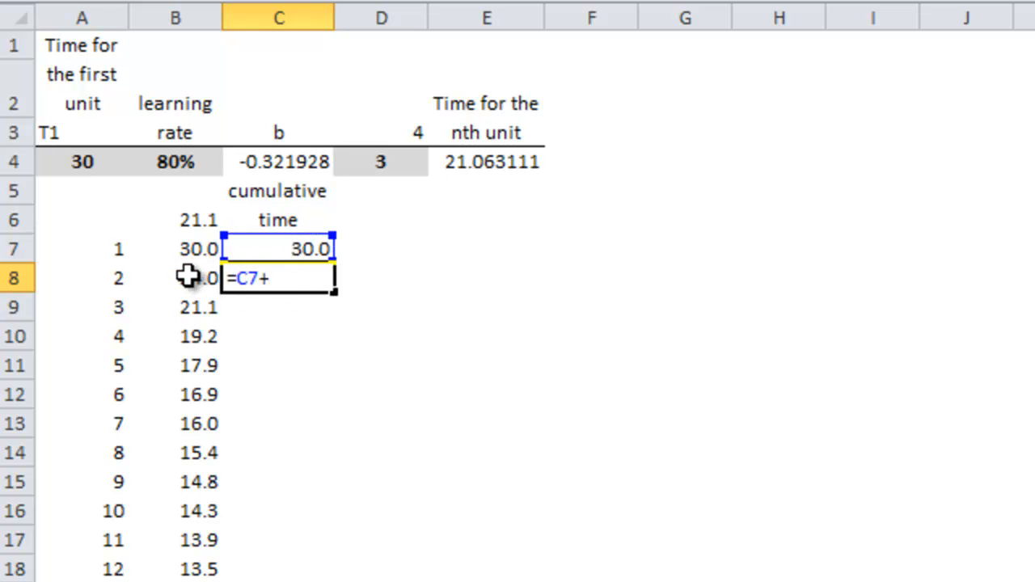
{"action": "left_click", "coordinate": [175, 278]}
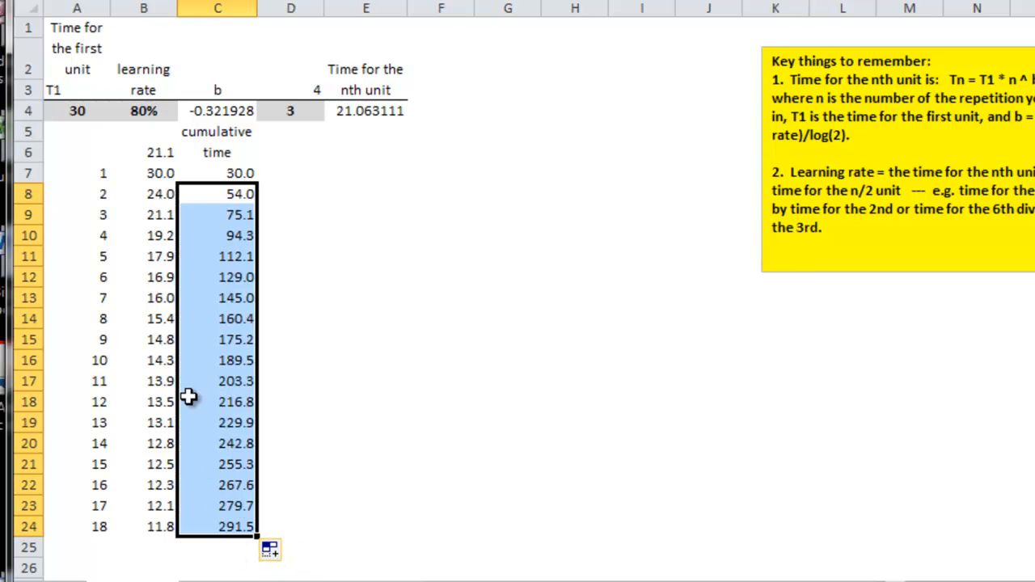
{"action": "left_click", "coordinate": [216, 255]}
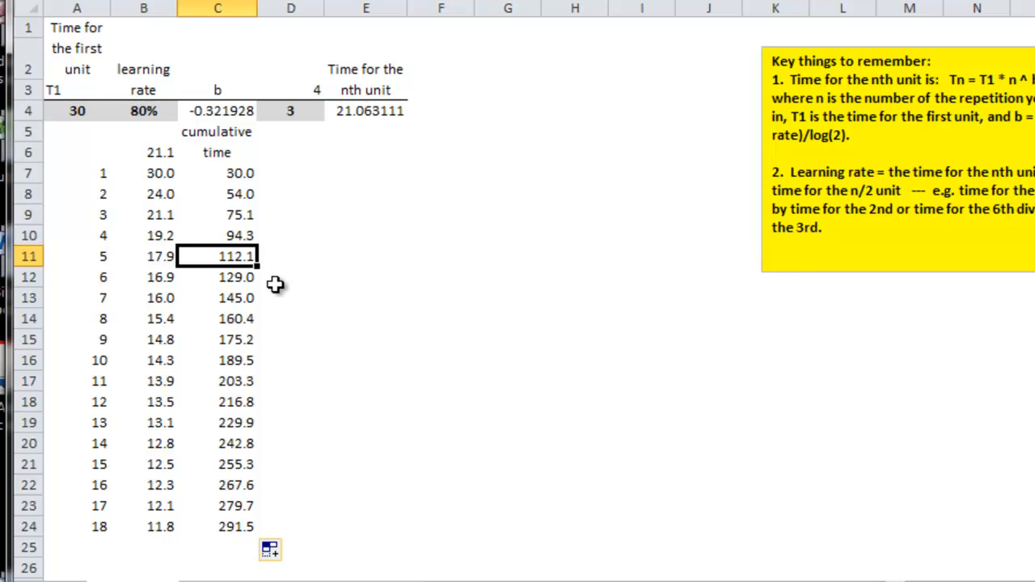
{"action": "mouse_move", "coordinate": [307, 283]}
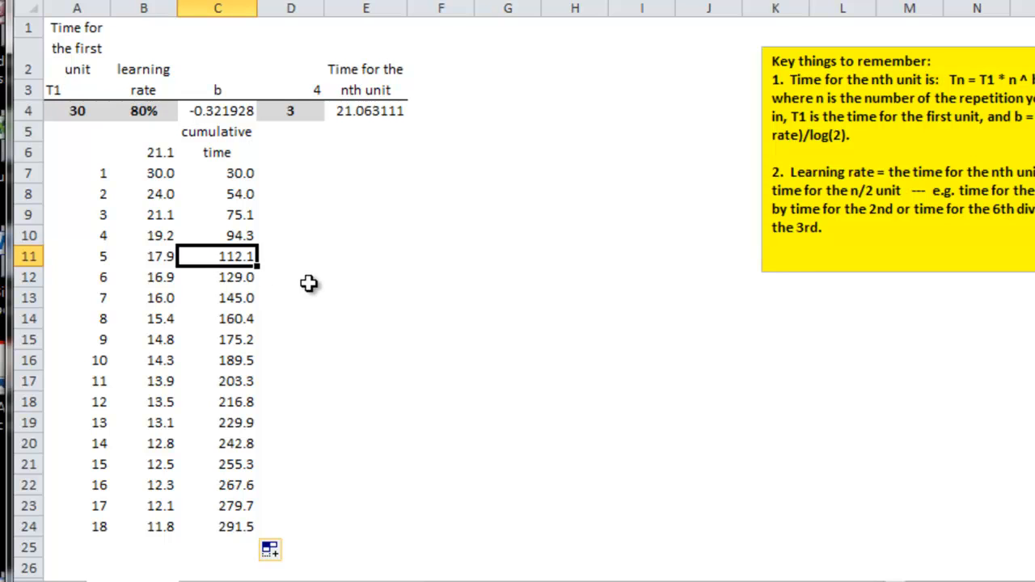
{"action": "mouse_move", "coordinate": [240, 504]}
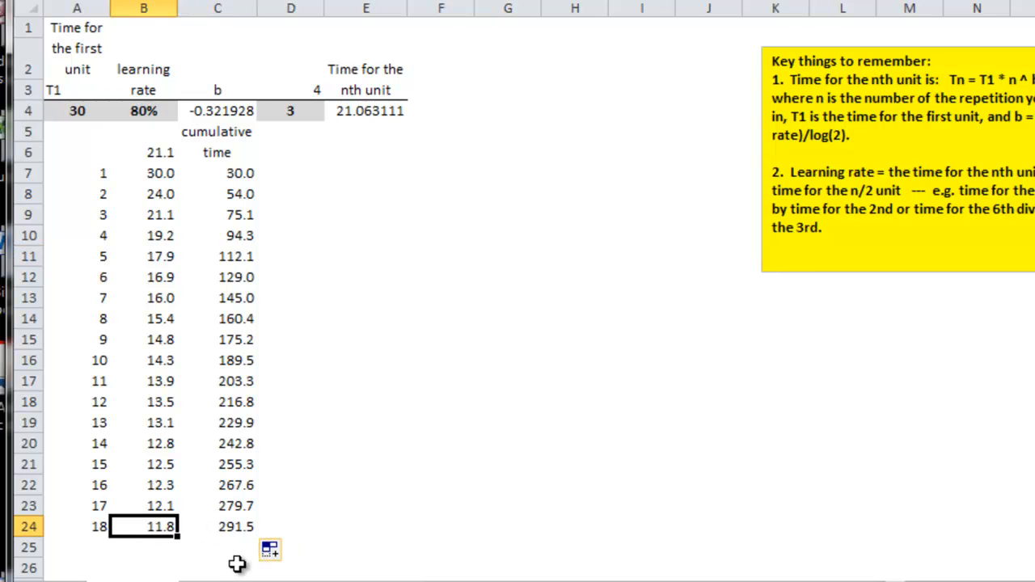
{"action": "left_click", "coordinate": [217, 527]}
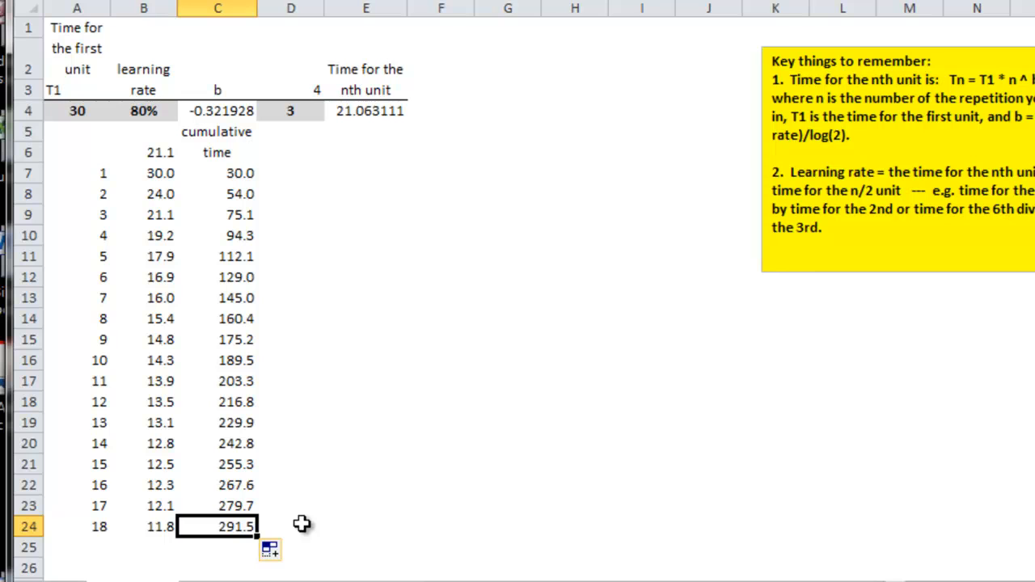
{"action": "mouse_move", "coordinate": [281, 149]}
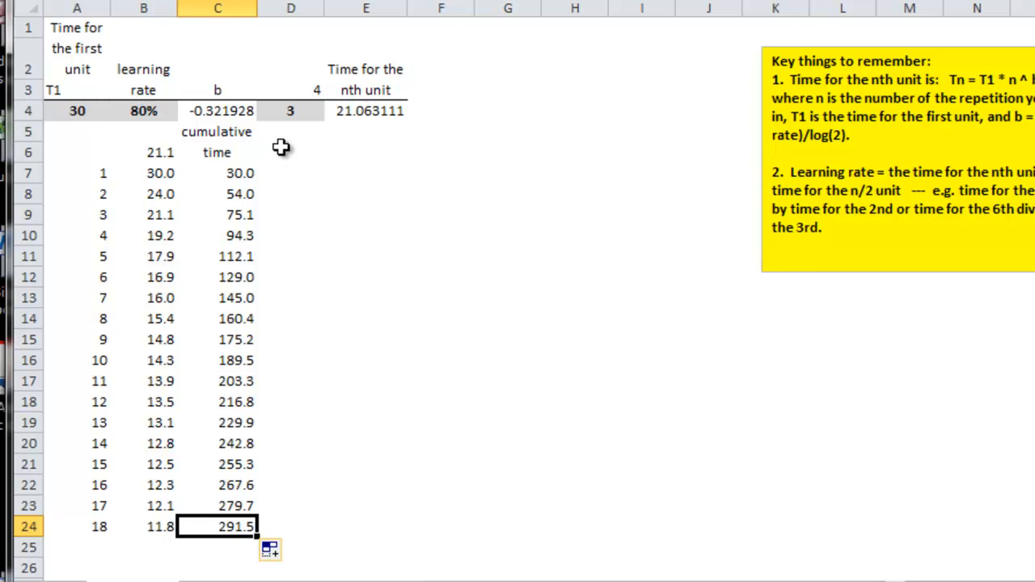
{"action": "mouse_move", "coordinate": [284, 139]}
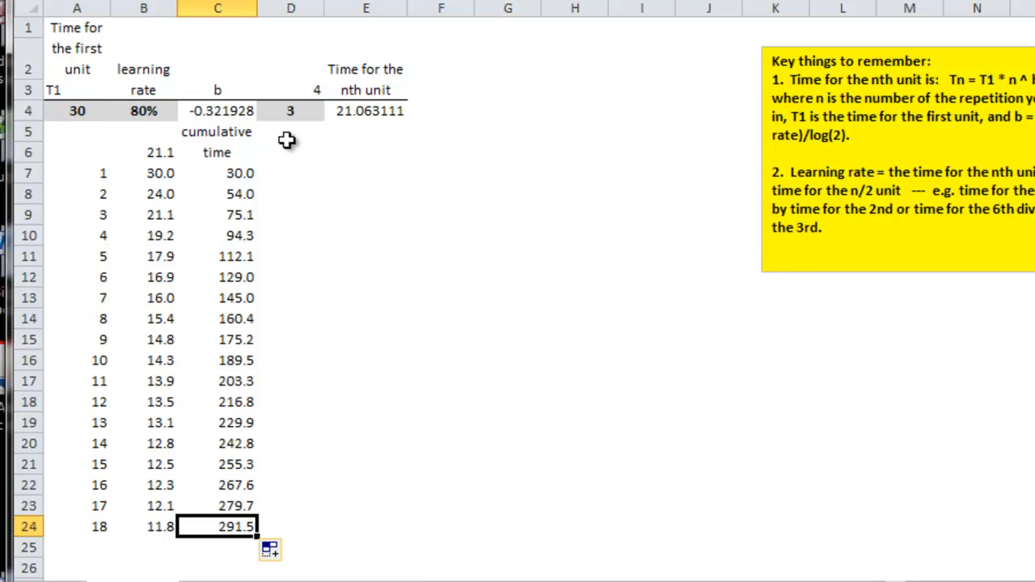
{"action": "left_click", "coordinate": [289, 152]}
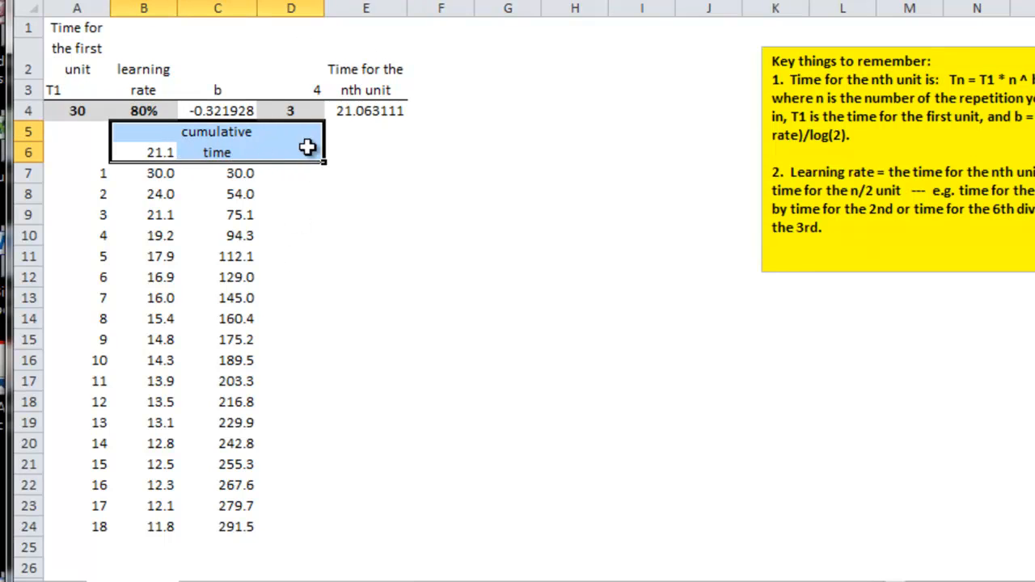
Step: Enter $5,000 in D6 and the unit cost formula =$D$6*B7 in D7
{"action": "left_click", "coordinate": [291, 152]}
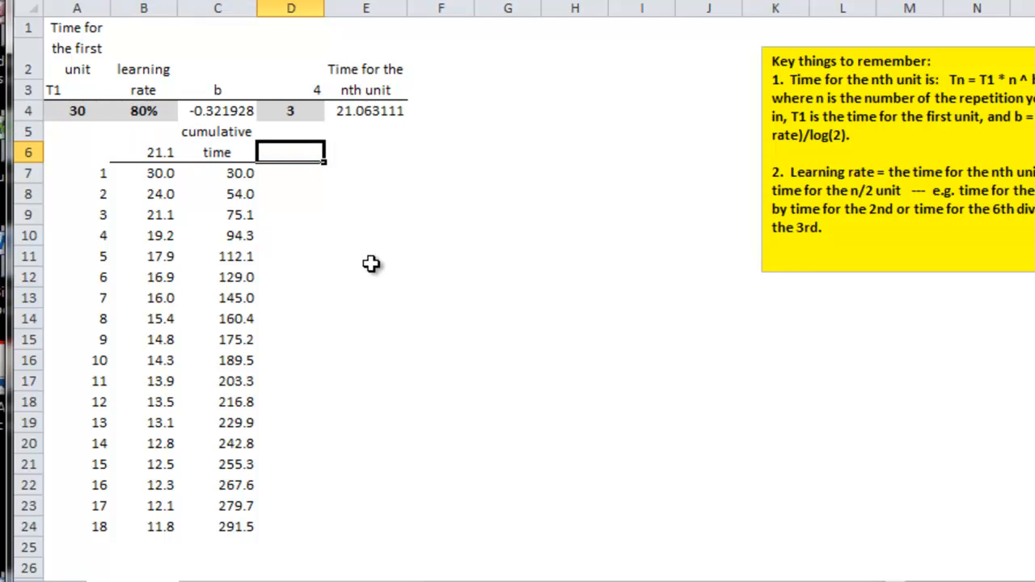
{"action": "type", "text": "$5"}
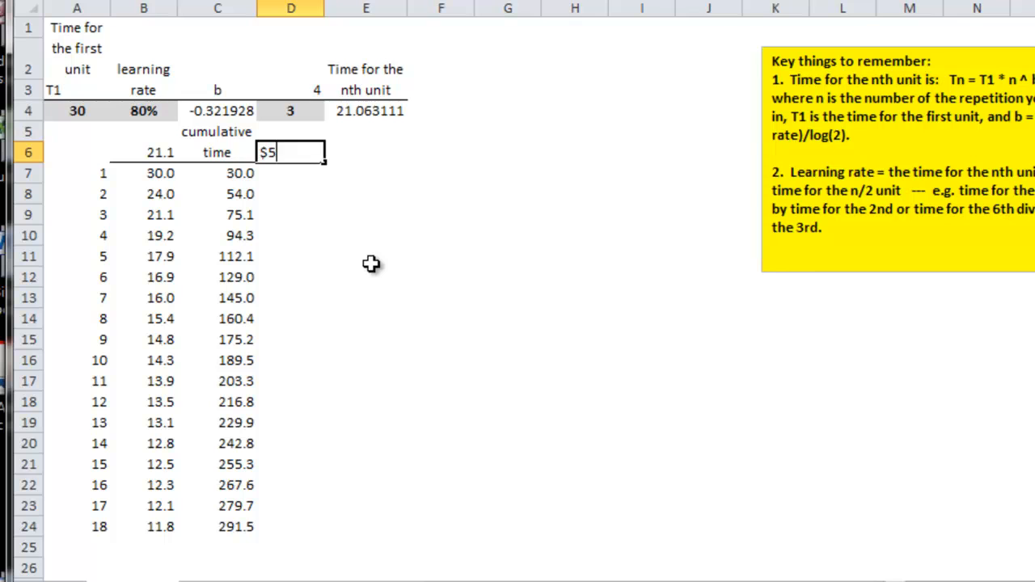
{"action": "type", "text": "$5,000"}
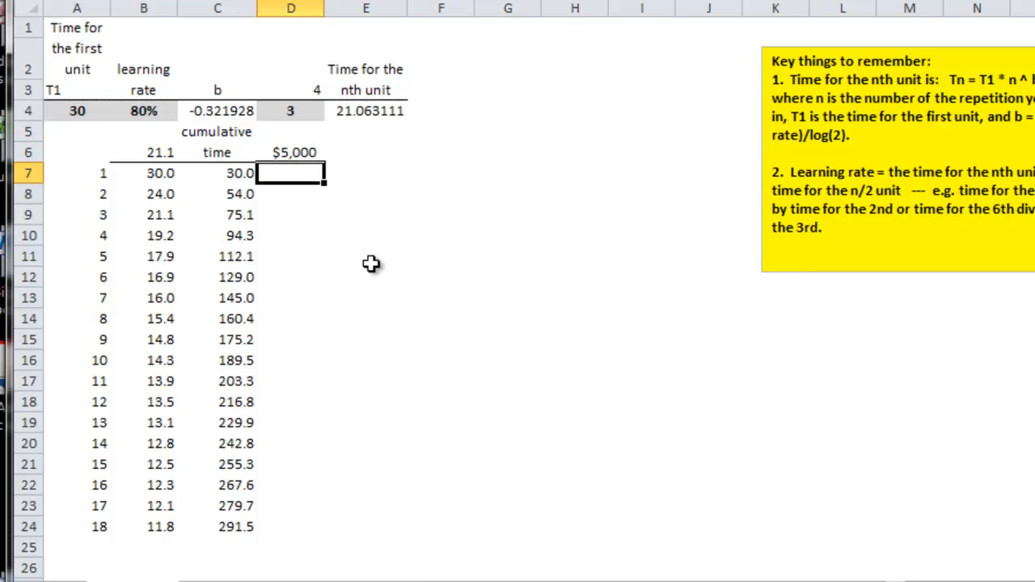
{"action": "type", "text": "=D6"}
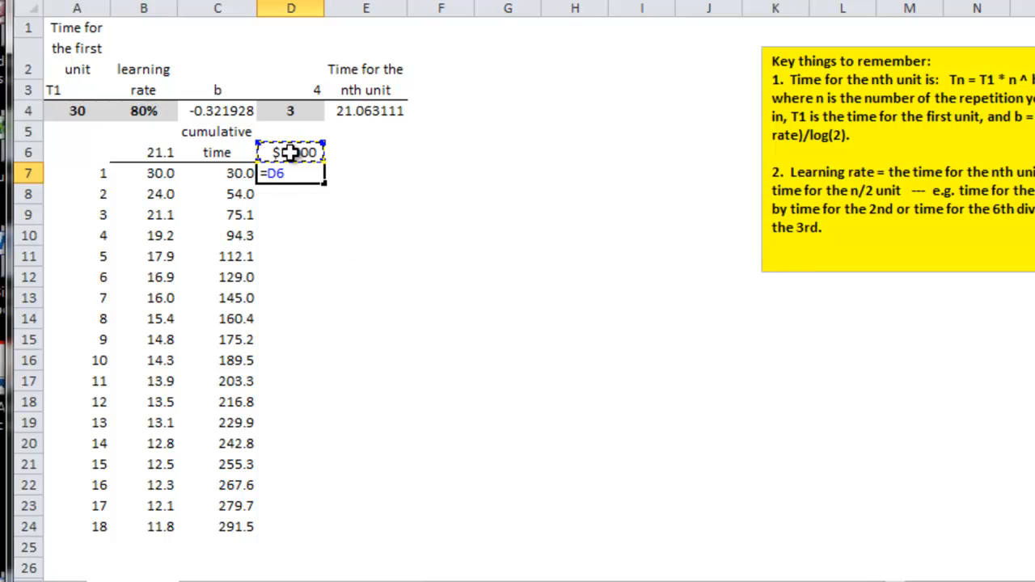
{"action": "key", "text": "f4"}
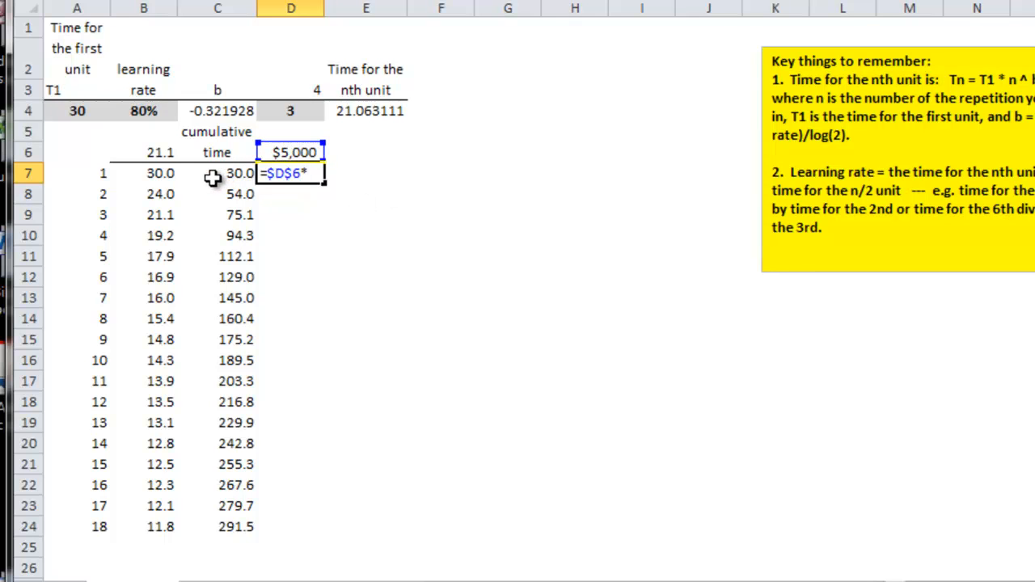
{"action": "mouse_move", "coordinate": [207, 175]}
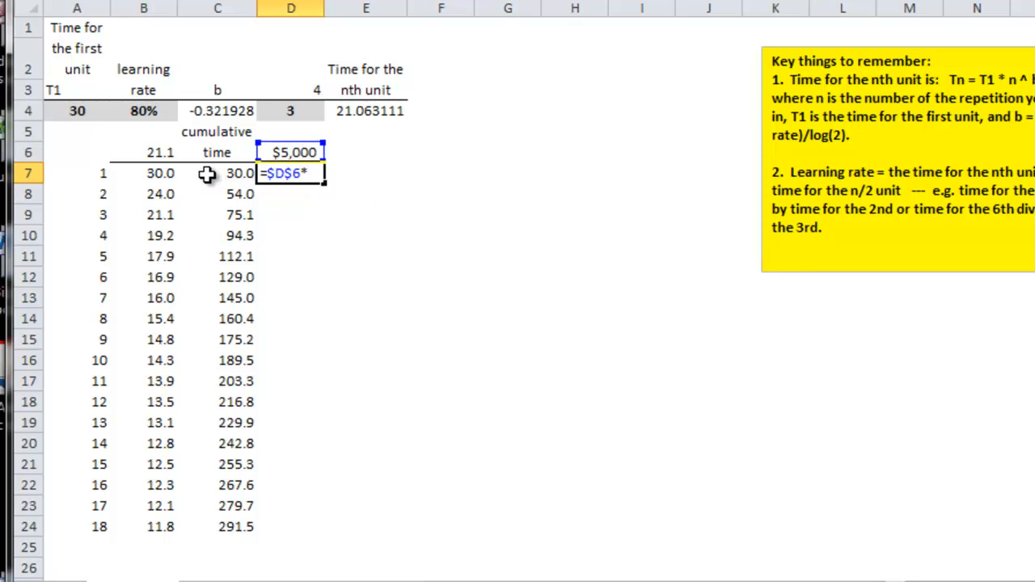
{"action": "left_click", "coordinate": [161, 173]}
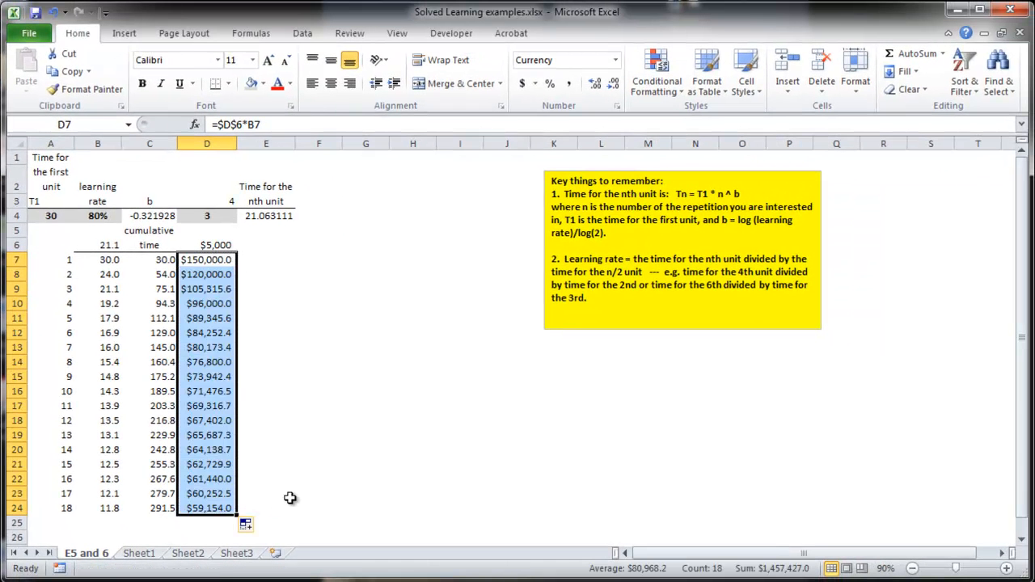
{"action": "mouse_move", "coordinate": [261, 262]}
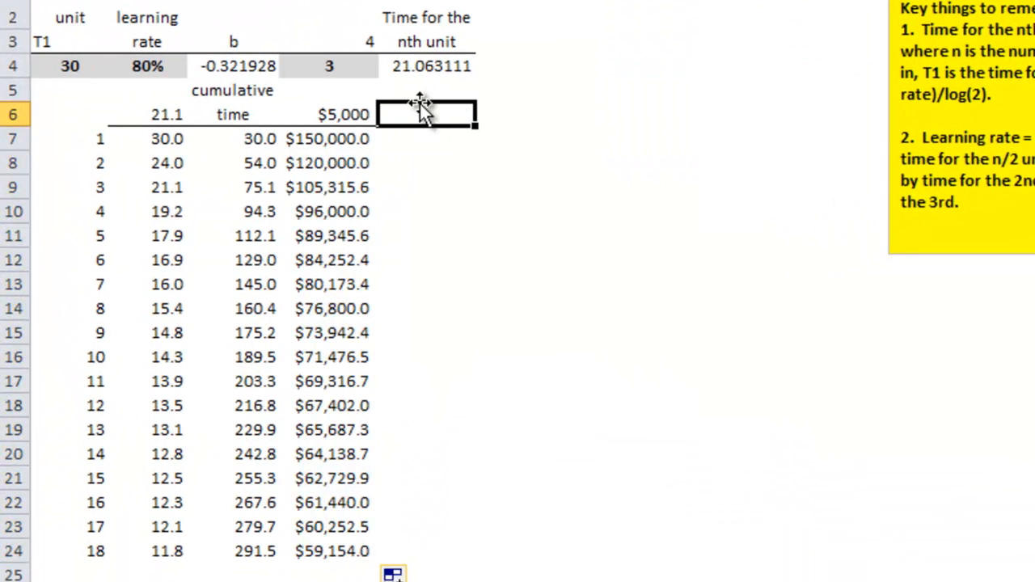
Step: Head E6 'total cost' and enter =$D$6*C7 in E7 for unit 1's total cost
{"action": "type", "text": "total cost"}
{"action": "left_click", "coordinate": [427, 139]}
{"action": "type", "text": "=D6"}
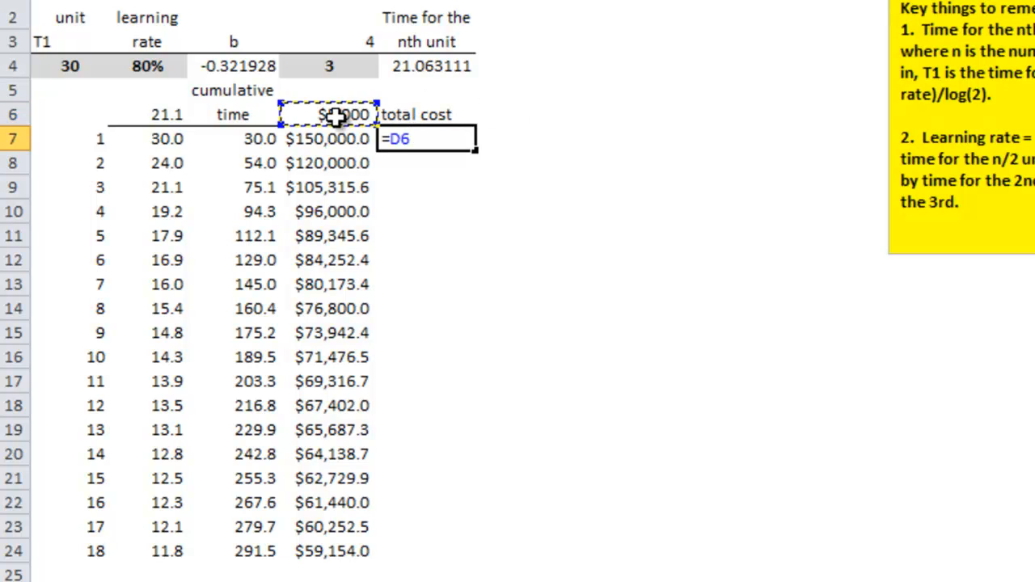
{"action": "key", "text": "f4"}
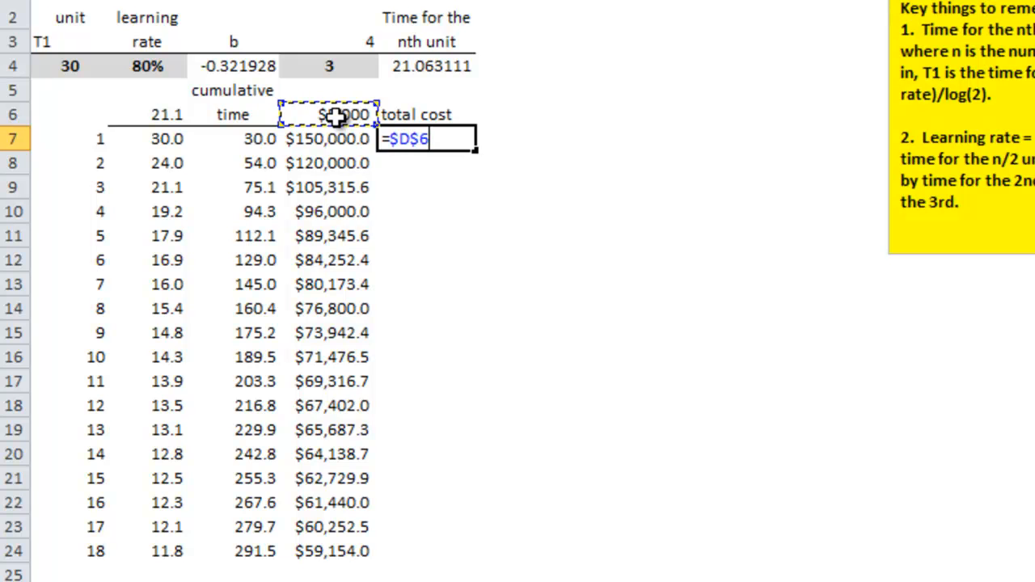
{"action": "left_click", "coordinate": [234, 139]}
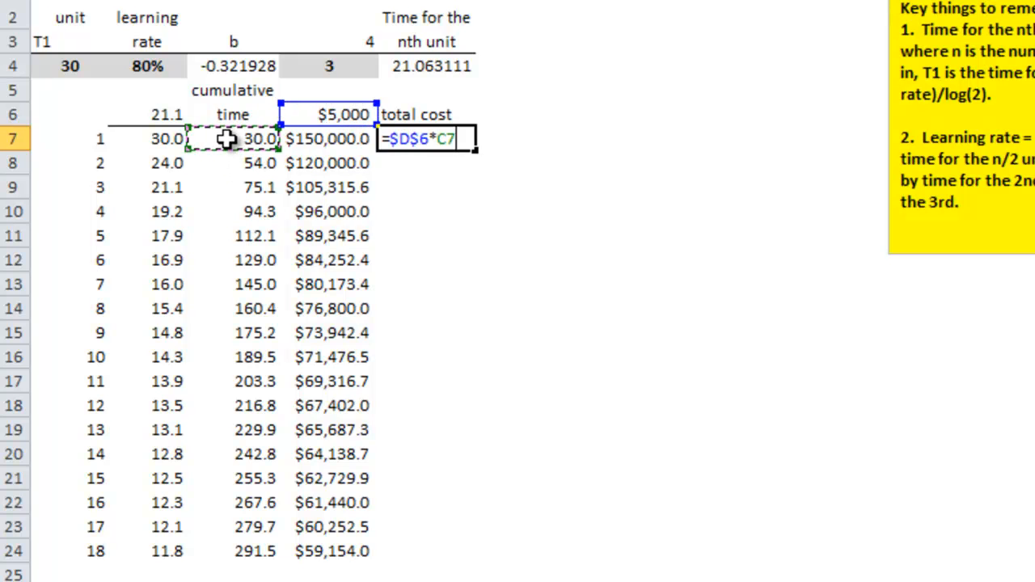